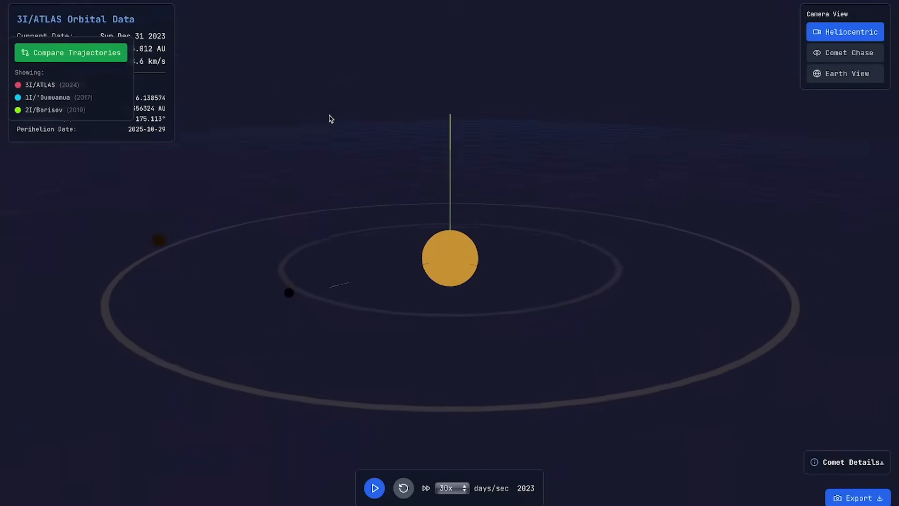
Step: Enter the 3I/ATLAS simulator prompt with core features, visual references and style guide, and review it
click(374, 488)
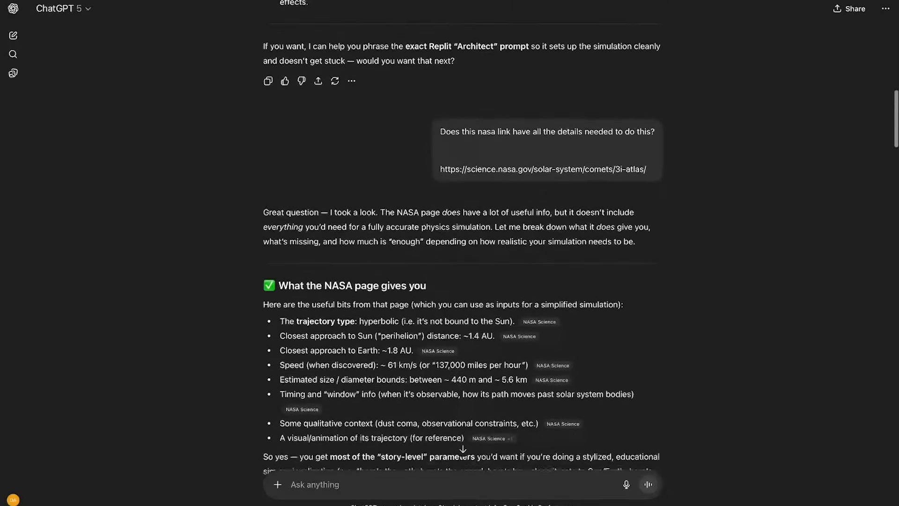
scroll(down, 3)
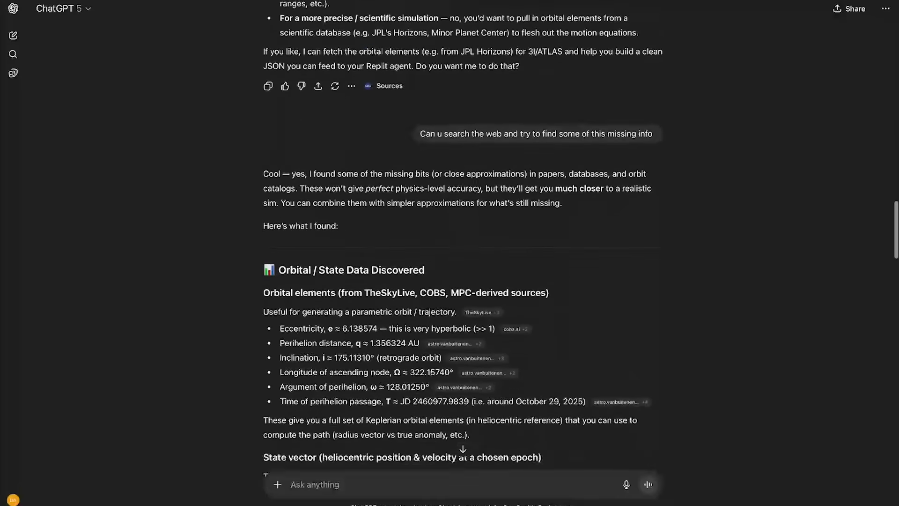
scroll(down, 3)
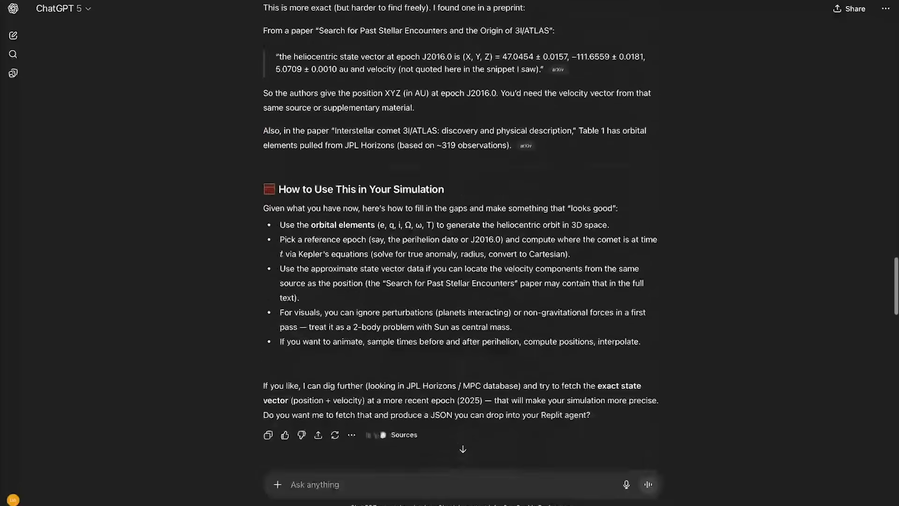
scroll(down, 3)
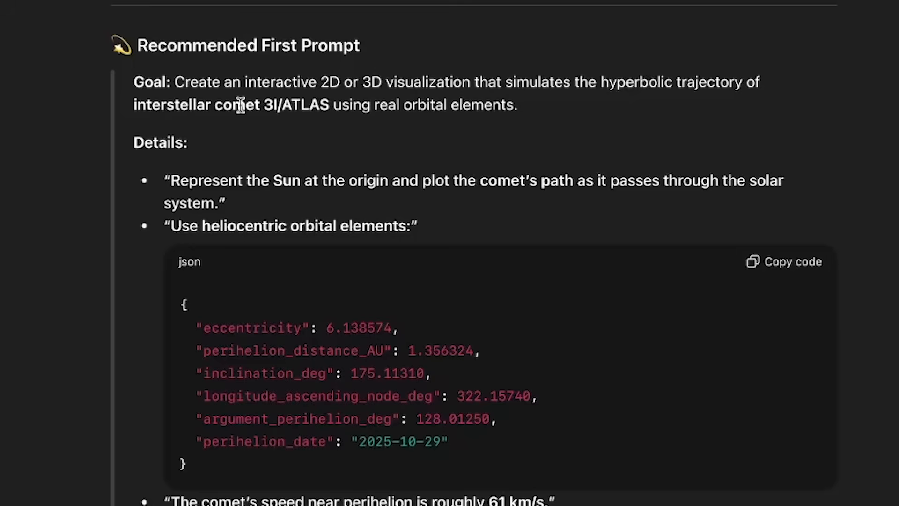
mouse_move(475, 105)
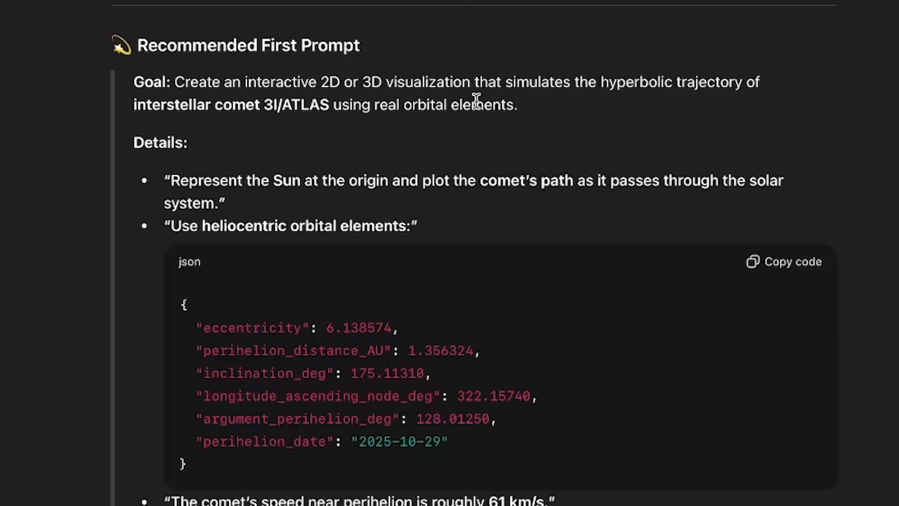
mouse_move(706, 113)
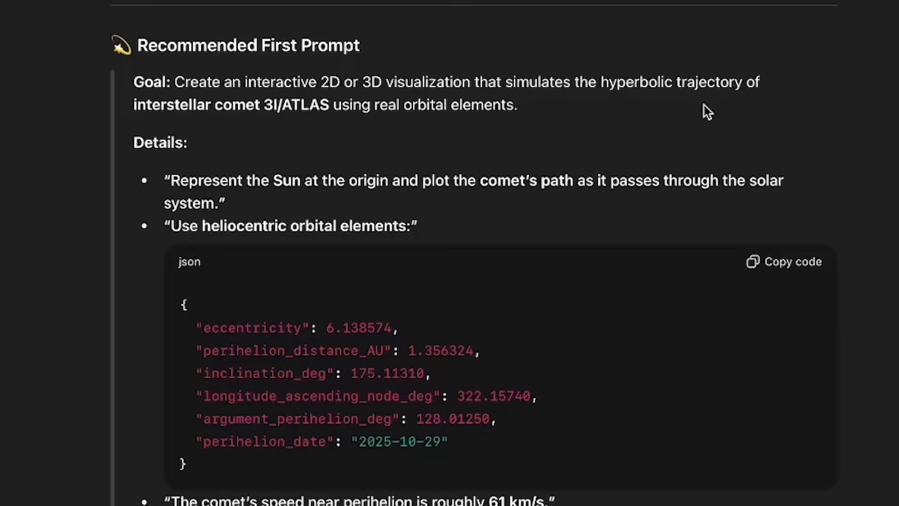
mouse_move(297, 141)
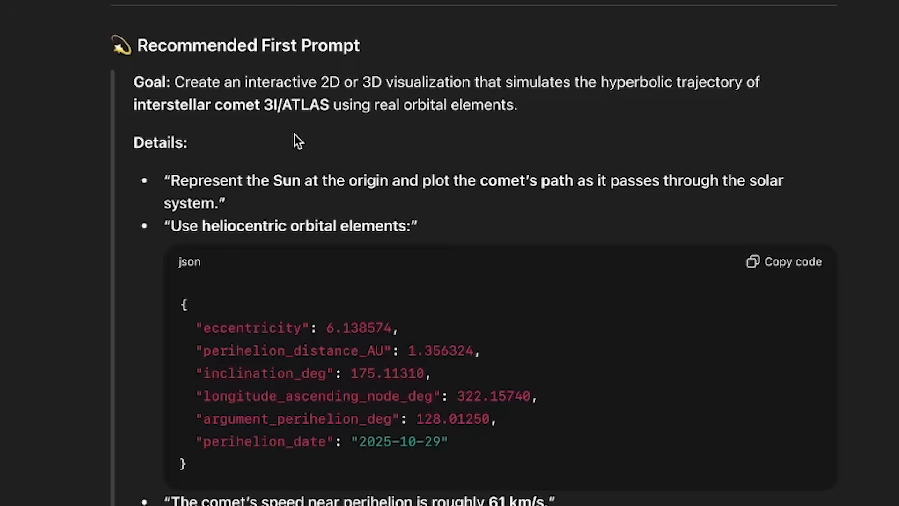
mouse_move(402, 130)
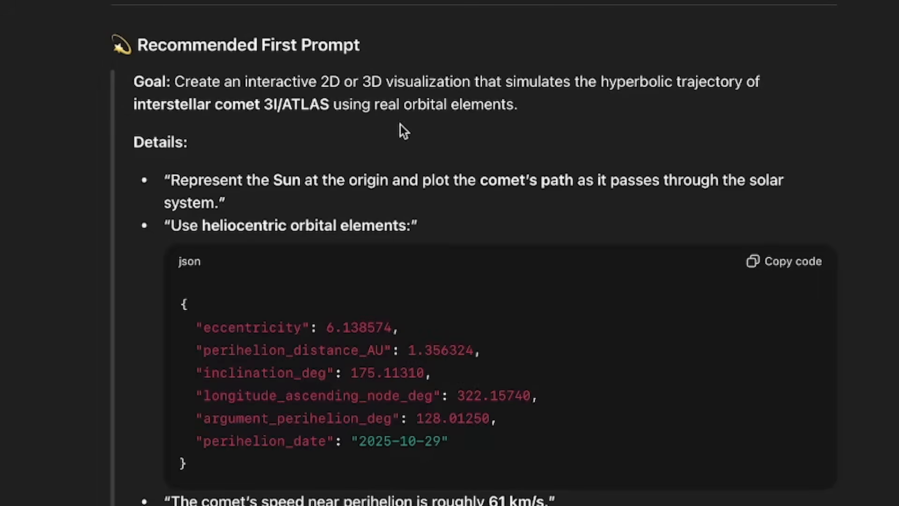
scroll(down, 3)
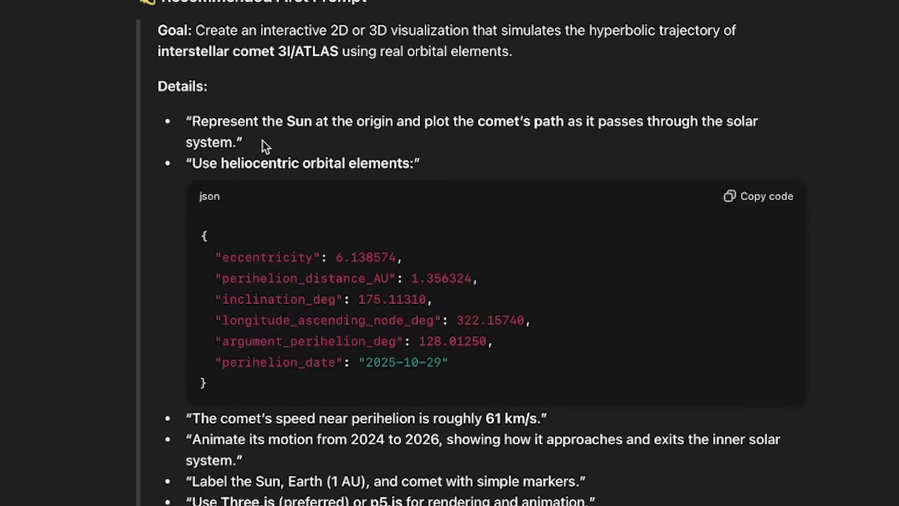
mouse_move(436, 151)
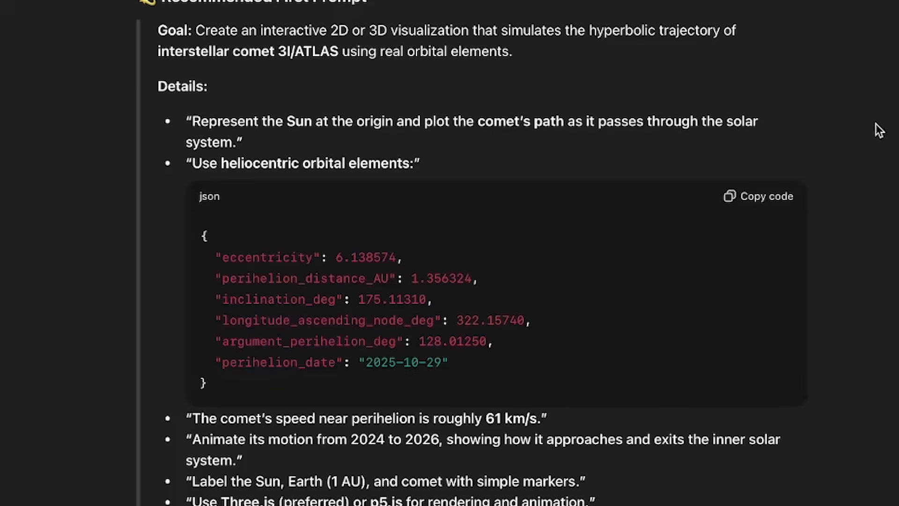
mouse_move(392, 185)
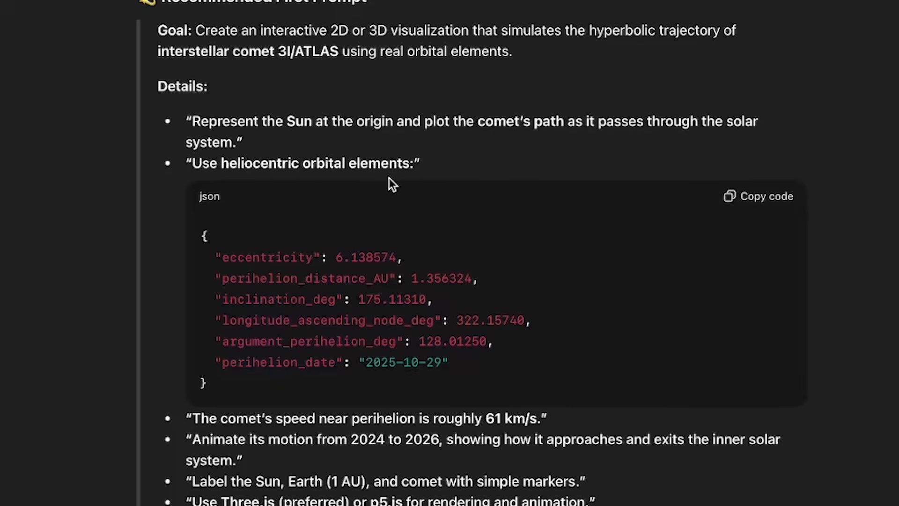
scroll(down, 3)
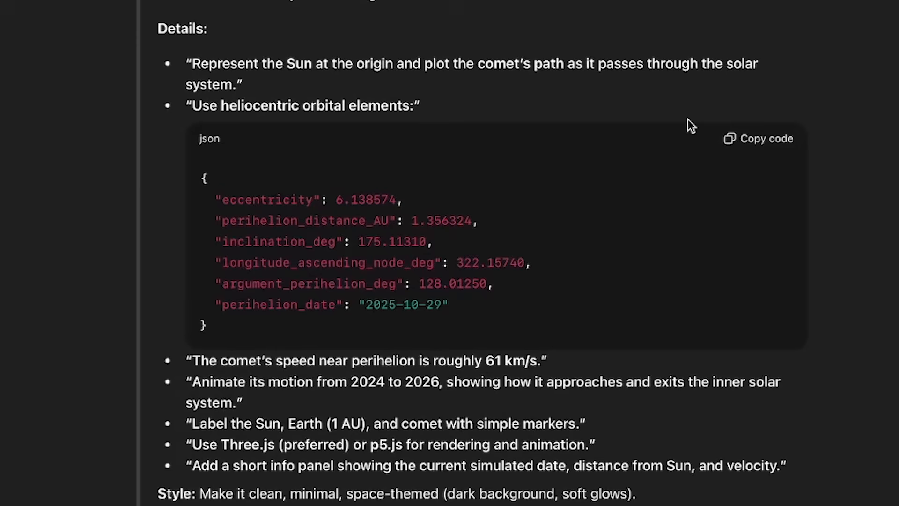
scroll(down, 3)
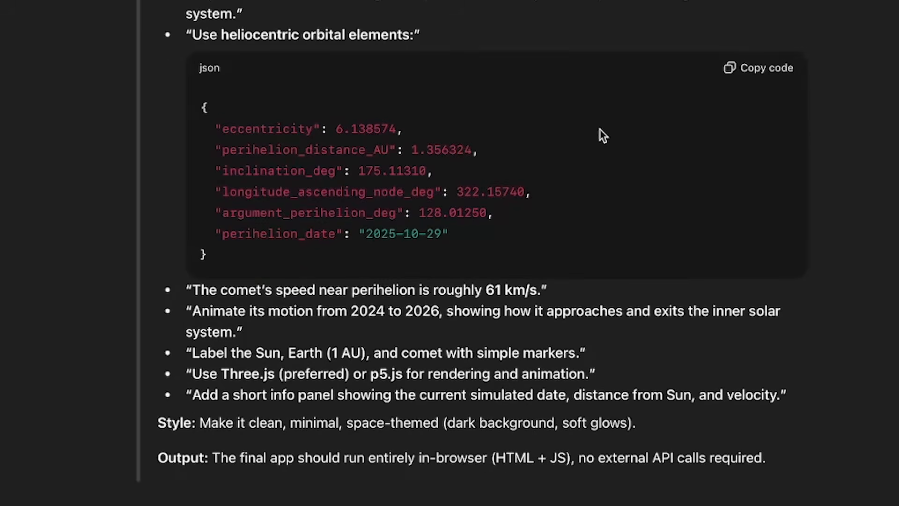
mouse_move(496, 240)
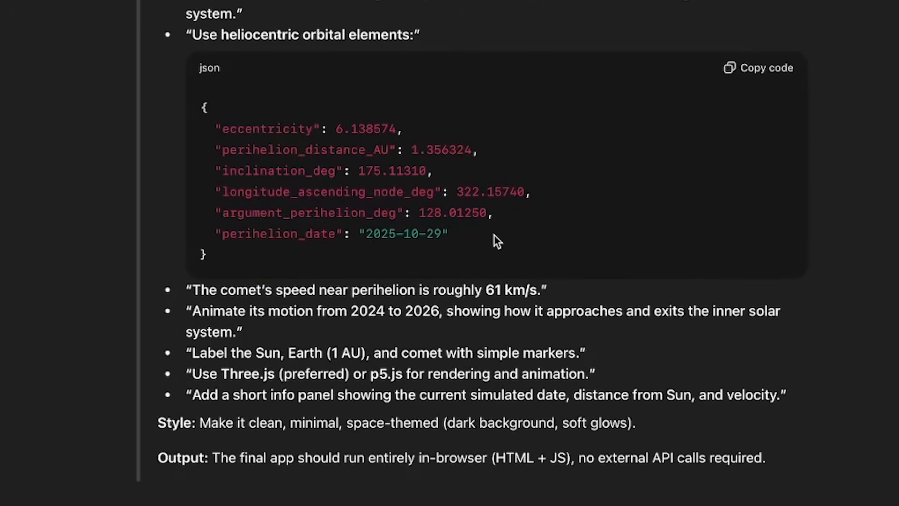
scroll(down, 3)
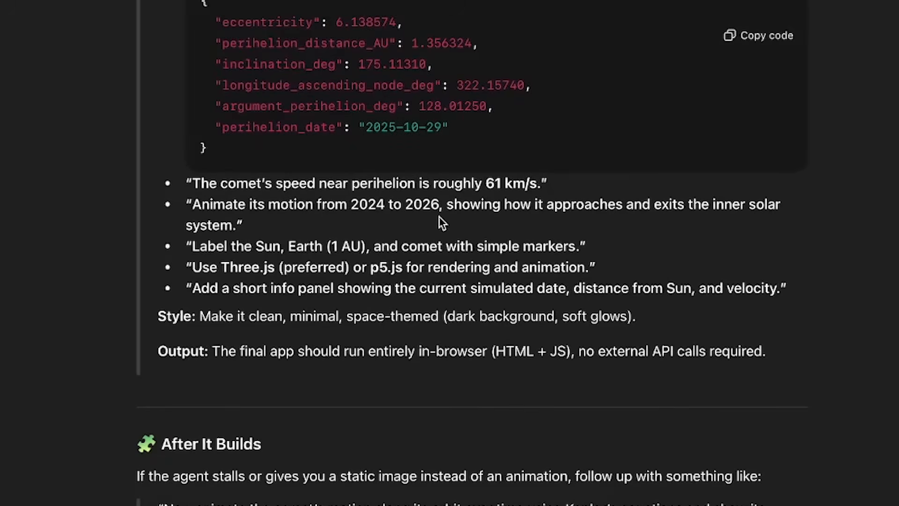
mouse_move(240, 264)
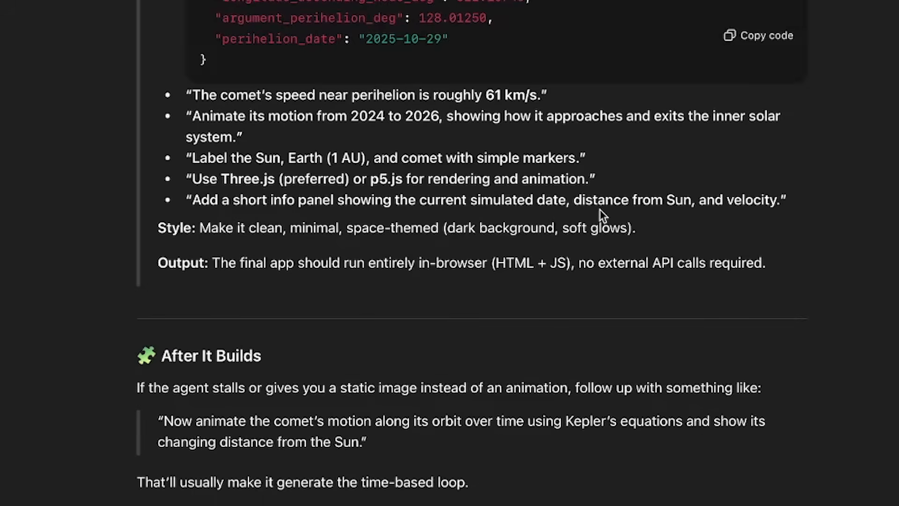
mouse_move(244, 254)
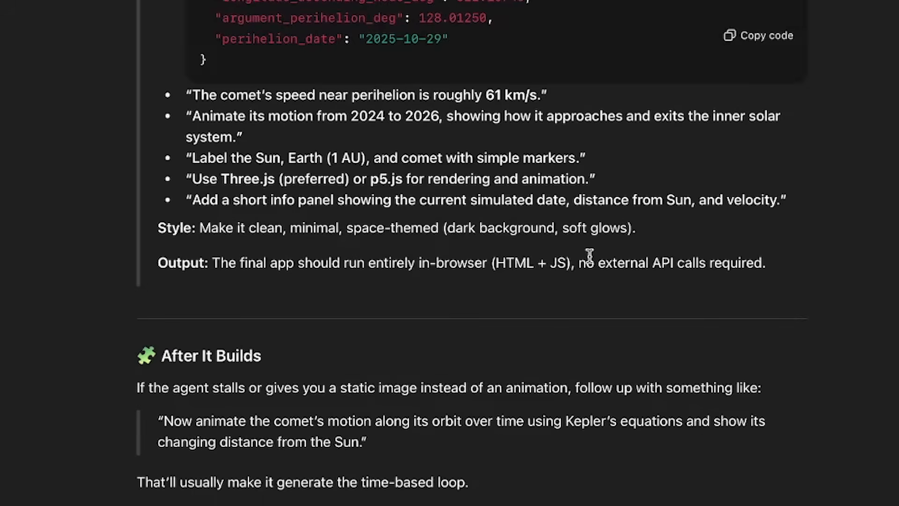
scroll(down, 3)
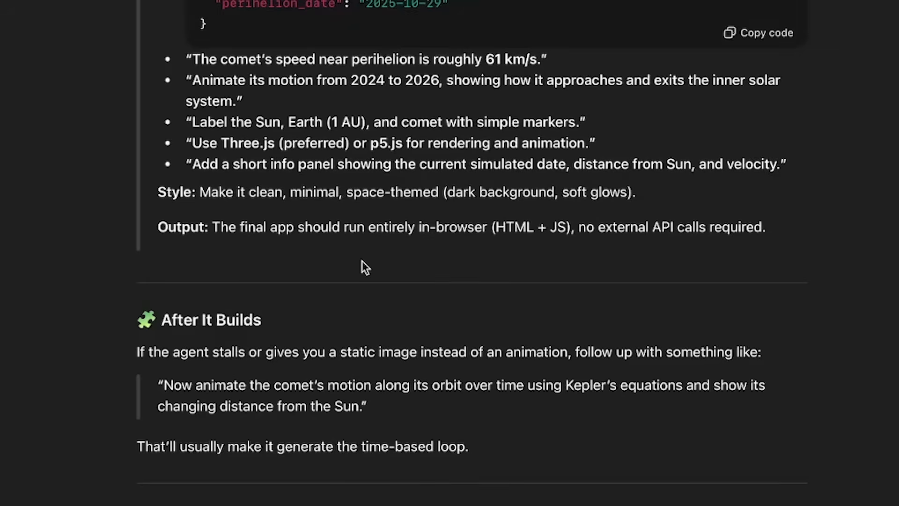
mouse_move(624, 261)
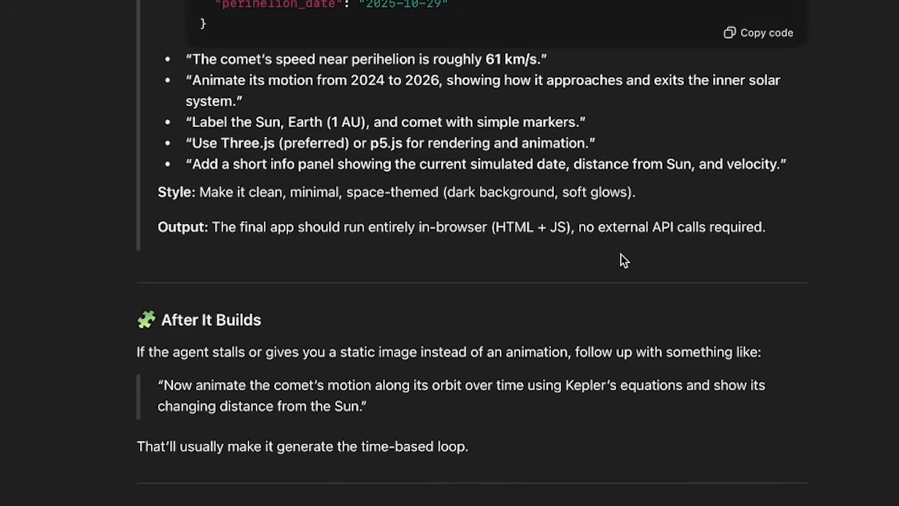
mouse_move(893, 247)
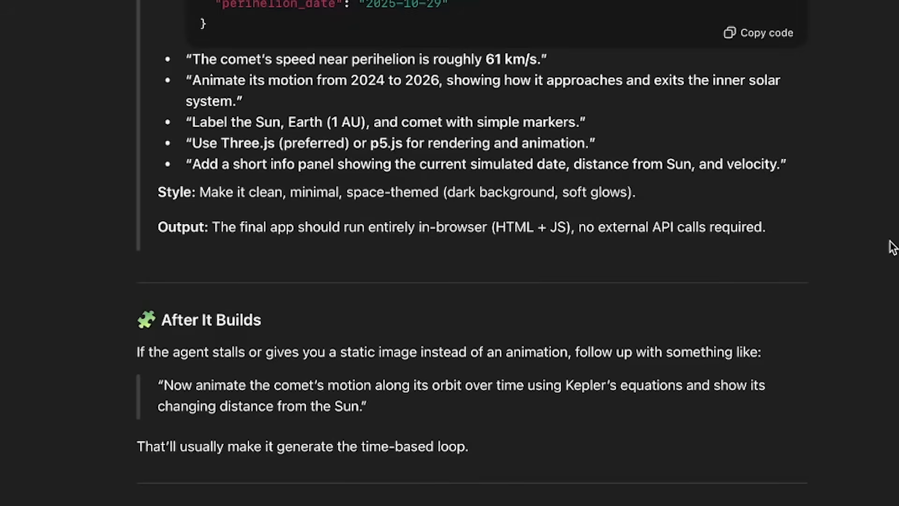
scroll(down, 3)
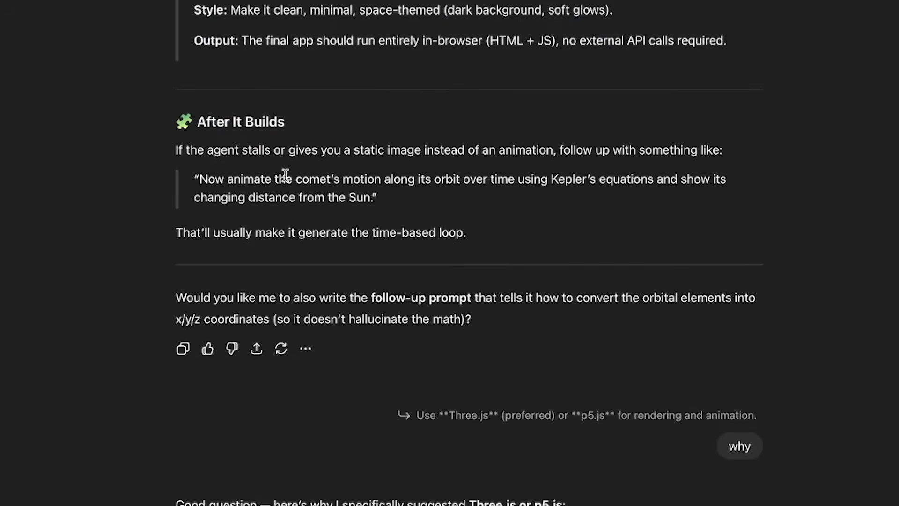
mouse_move(540, 172)
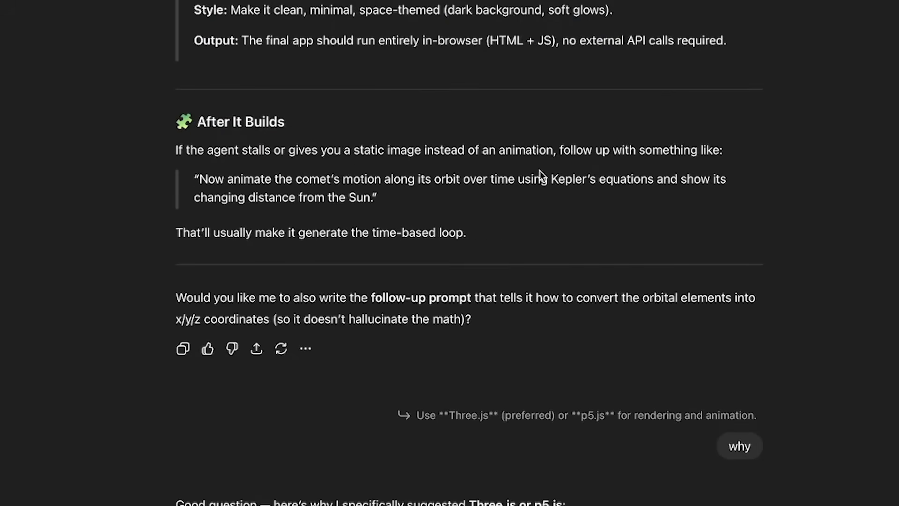
mouse_move(825, 231)
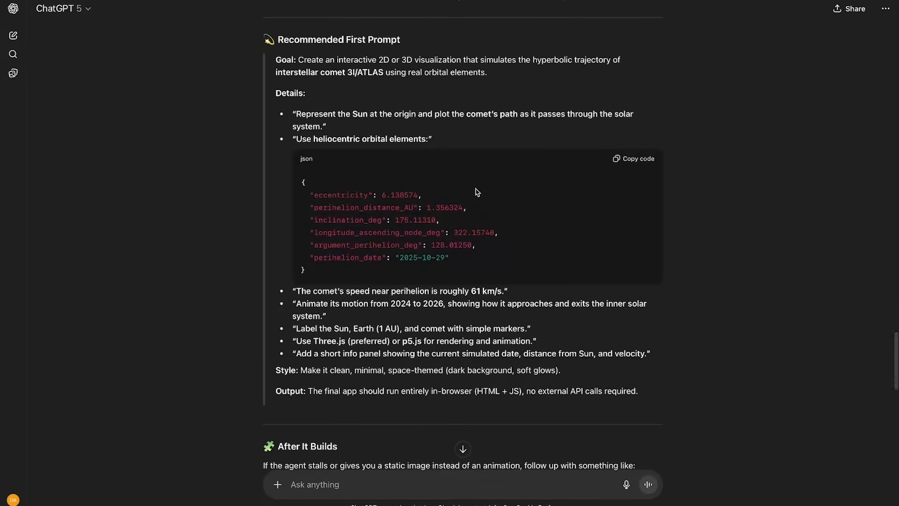
drag(285, 60, 661, 395)
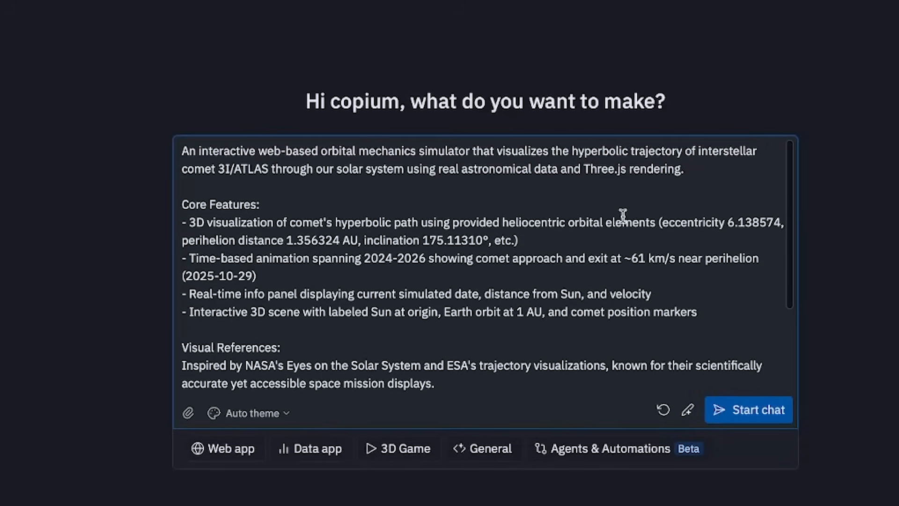
scroll(down, 3)
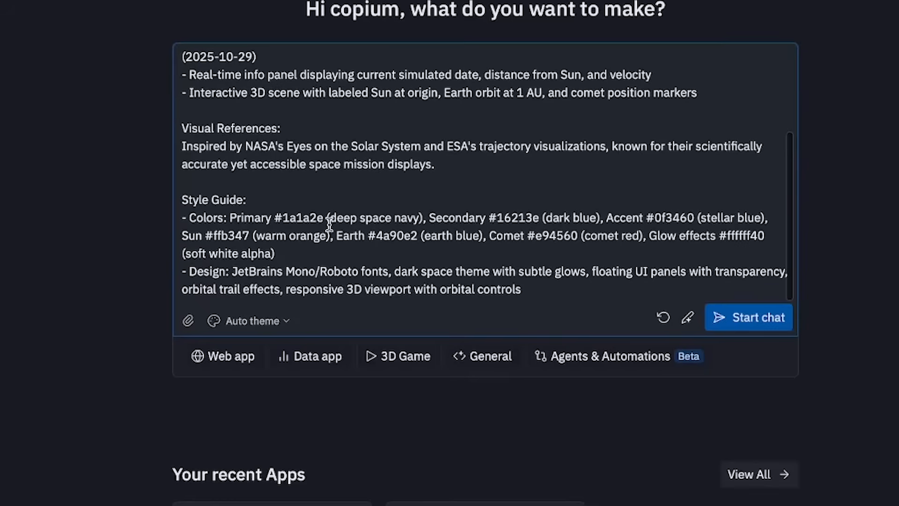
scroll(down, 3)
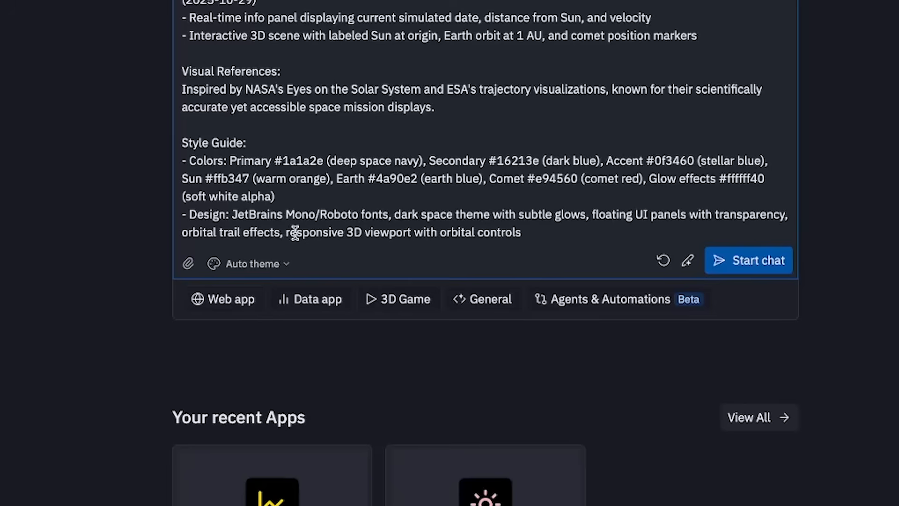
mouse_move(467, 242)
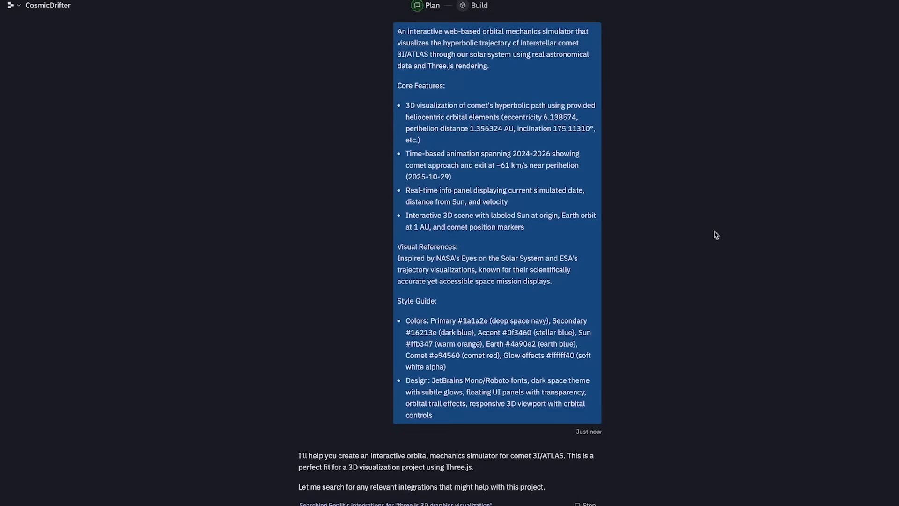
Step: Review the proposed 3D comet simulator plan and start building the entire app
scroll(down, 3)
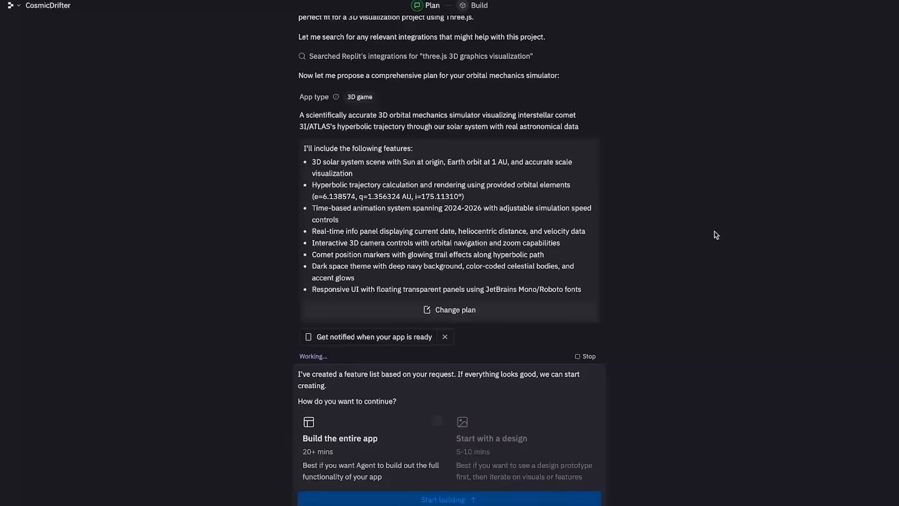
scroll(down, 3)
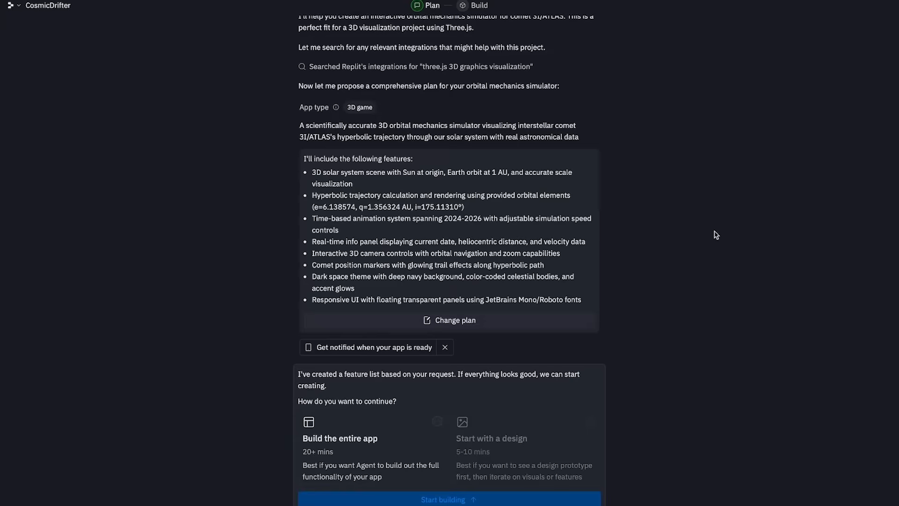
mouse_move(577, 352)
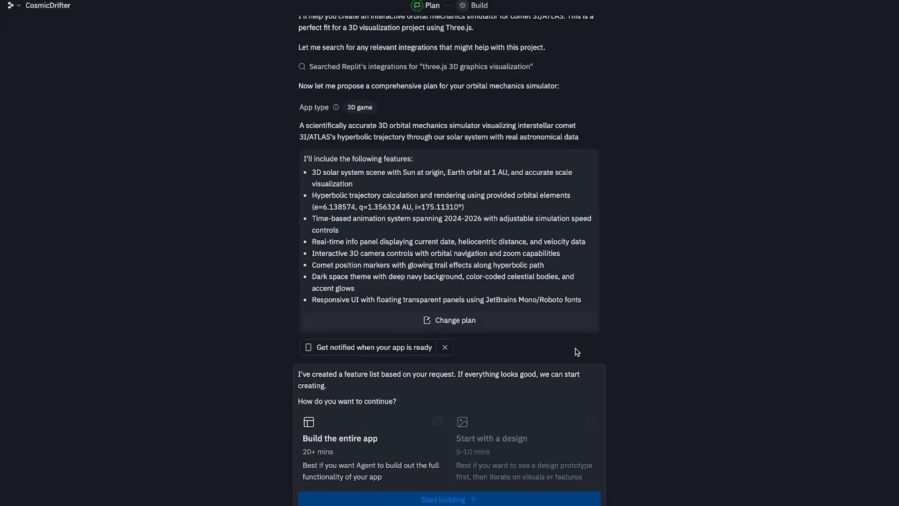
mouse_move(437, 438)
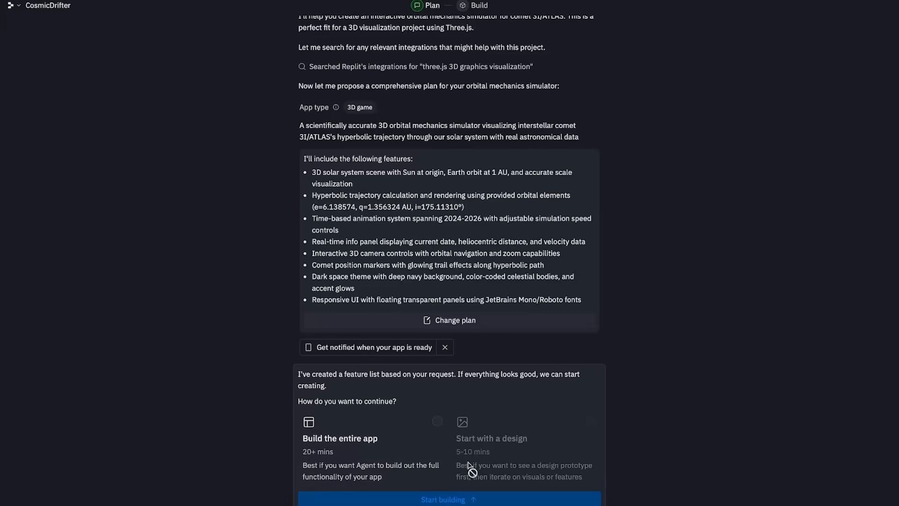
mouse_move(573, 449)
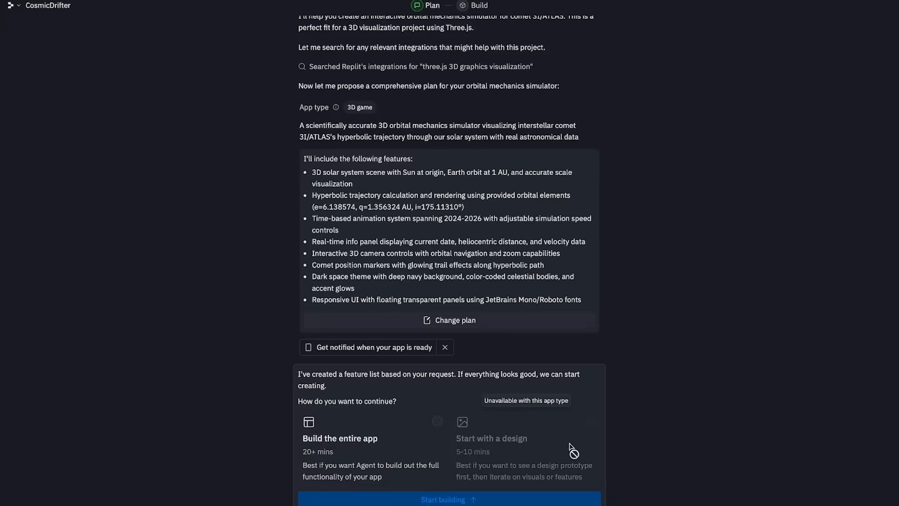
mouse_move(565, 425)
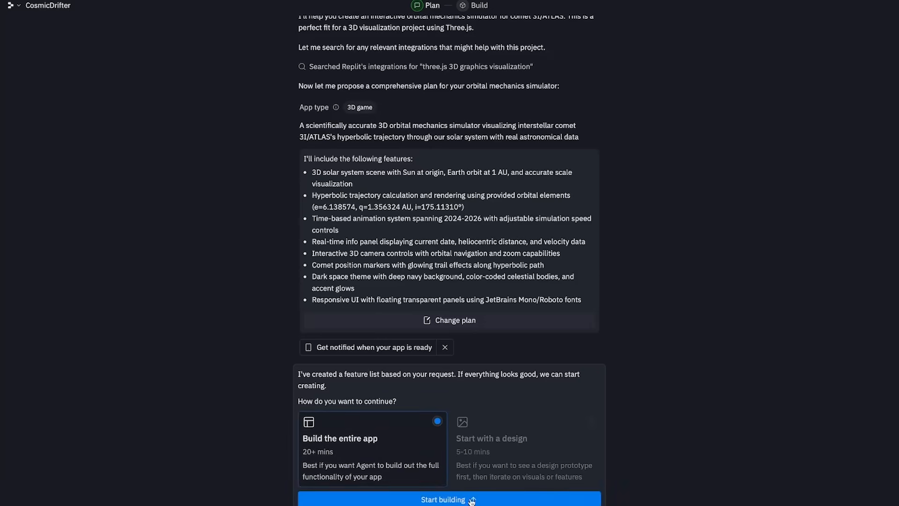
click(447, 499)
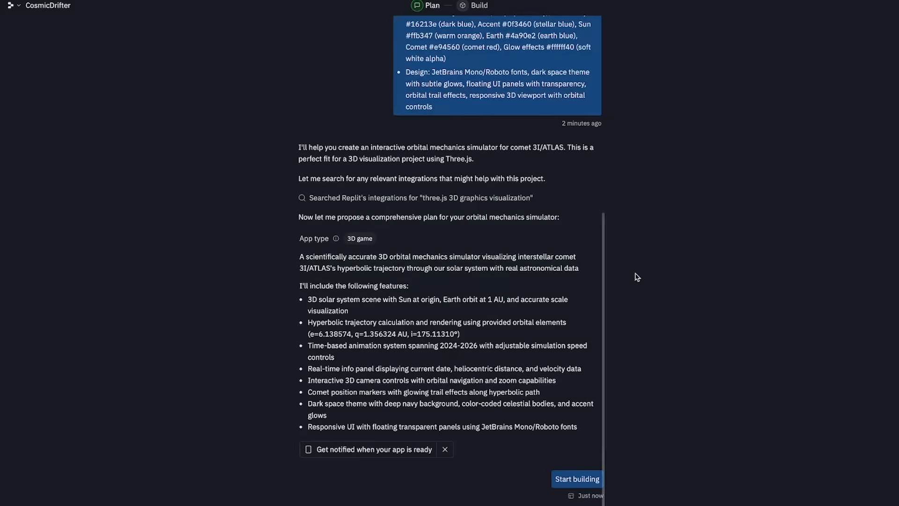
Step: Let the agent finish the MVP simulator, then review the proposed follow-up tasks
click(577, 479)
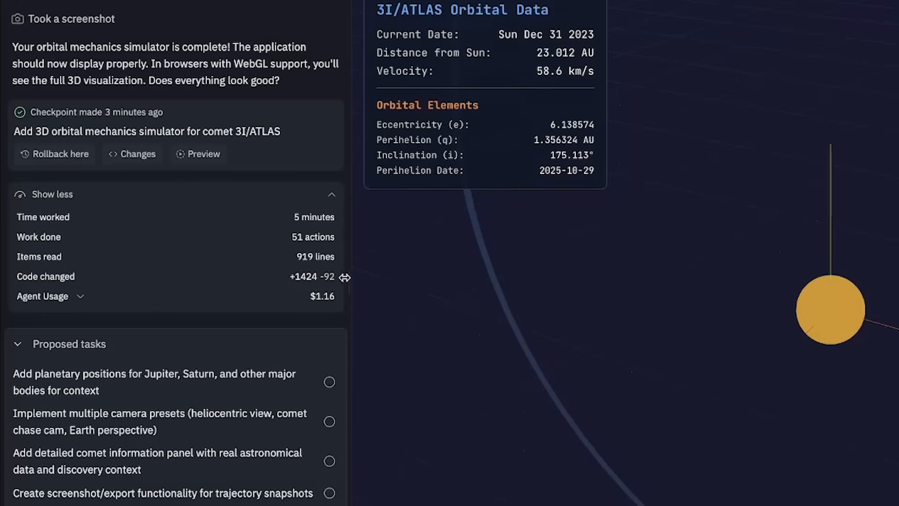
mouse_move(337, 310)
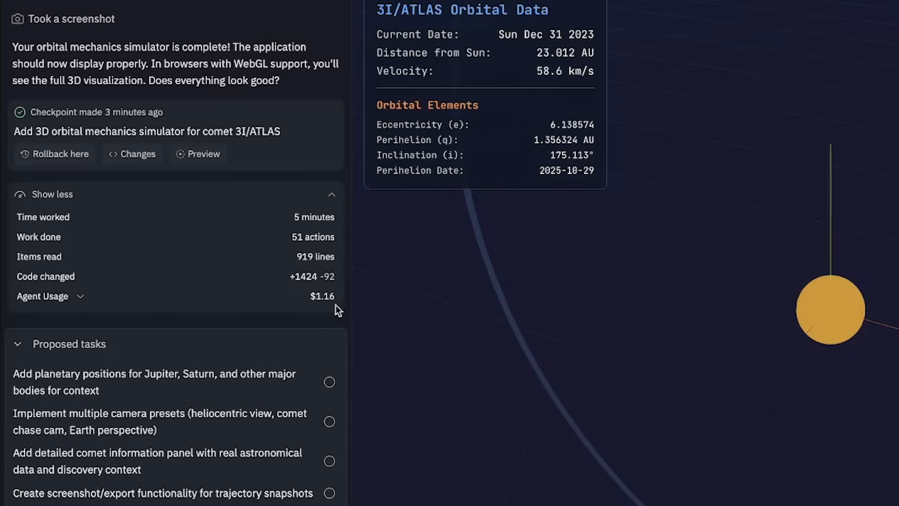
mouse_move(330, 296)
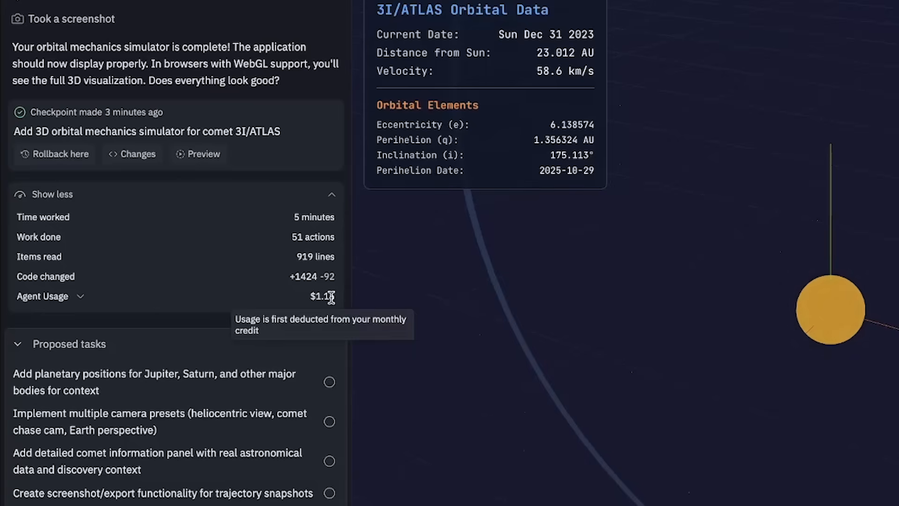
mouse_move(268, 144)
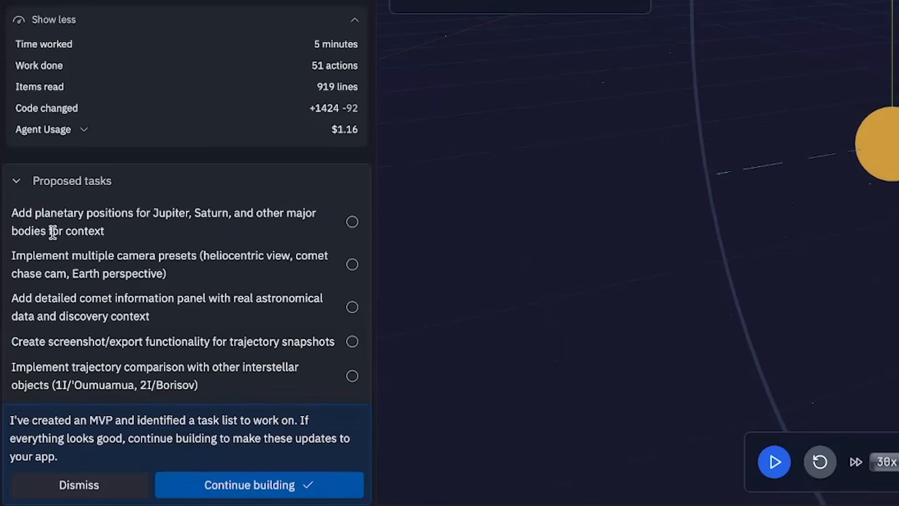
mouse_move(263, 234)
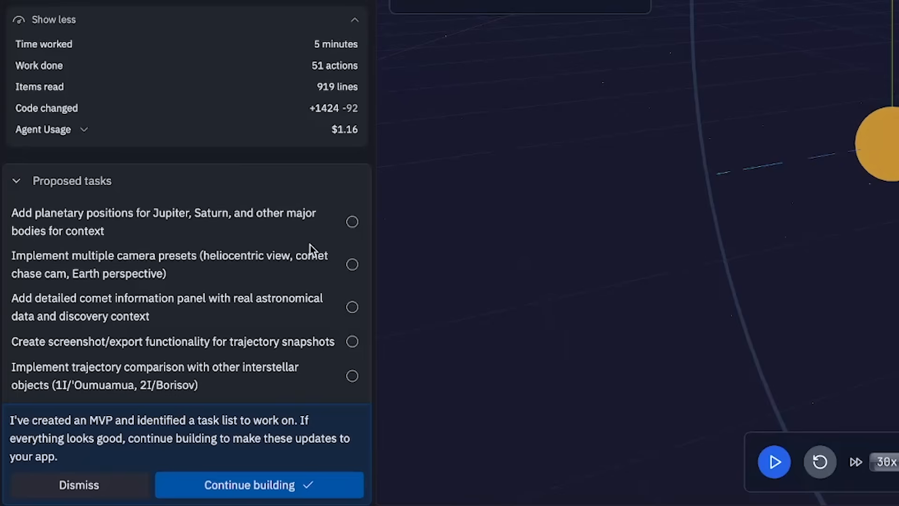
mouse_move(311, 274)
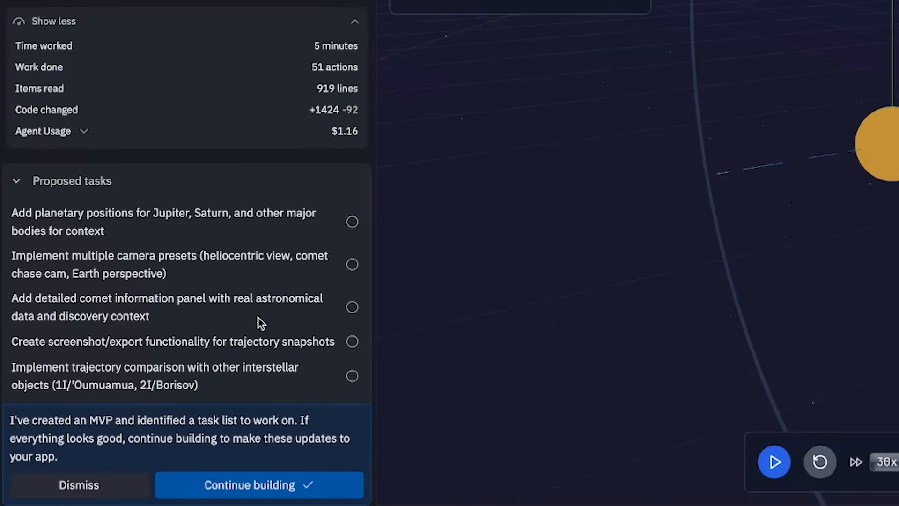
mouse_move(100, 332)
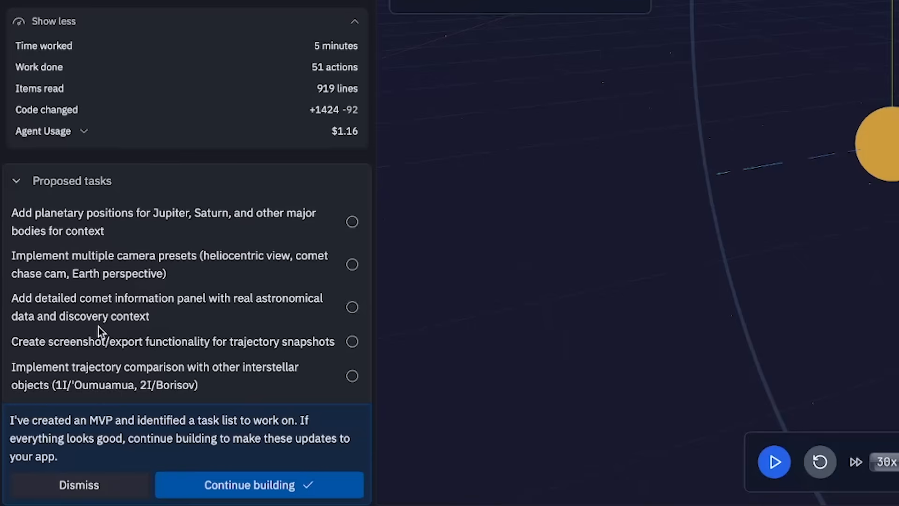
mouse_move(238, 368)
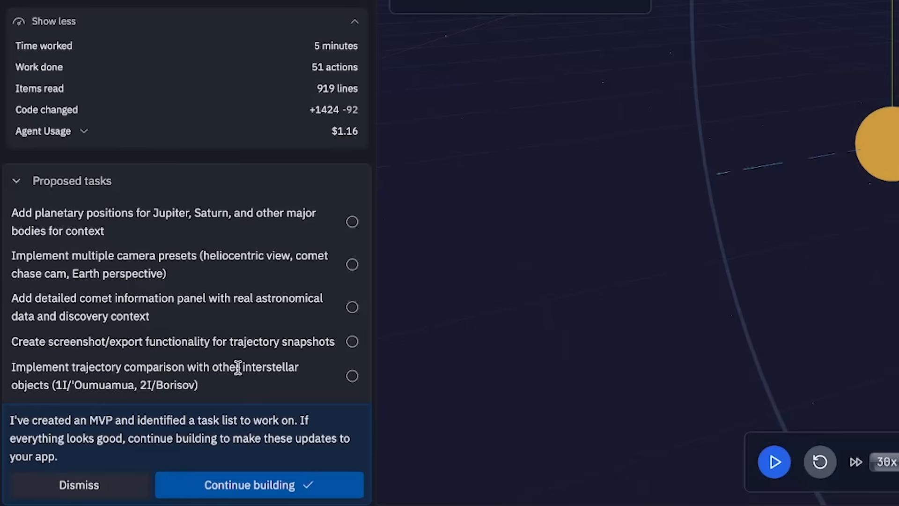
mouse_move(323, 389)
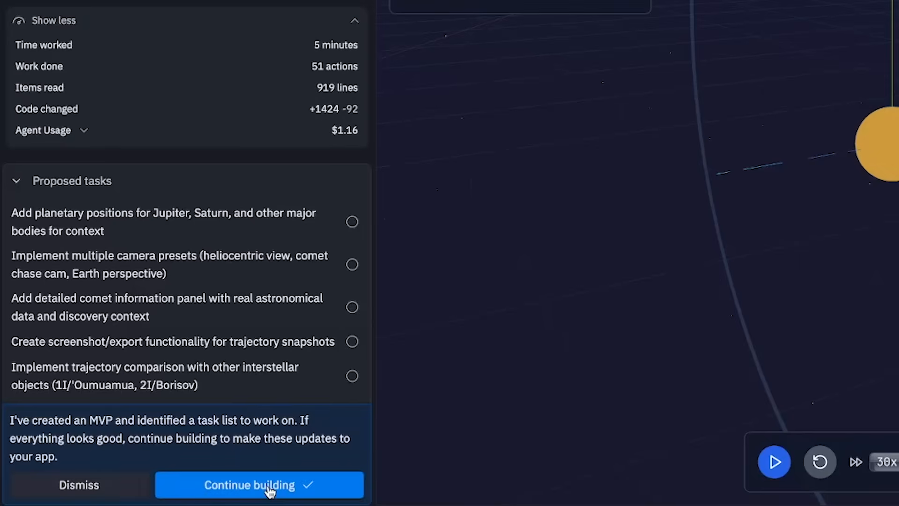
Step: Approve the five follow-up features, then play the comet animation at 365x speed
click(259, 485)
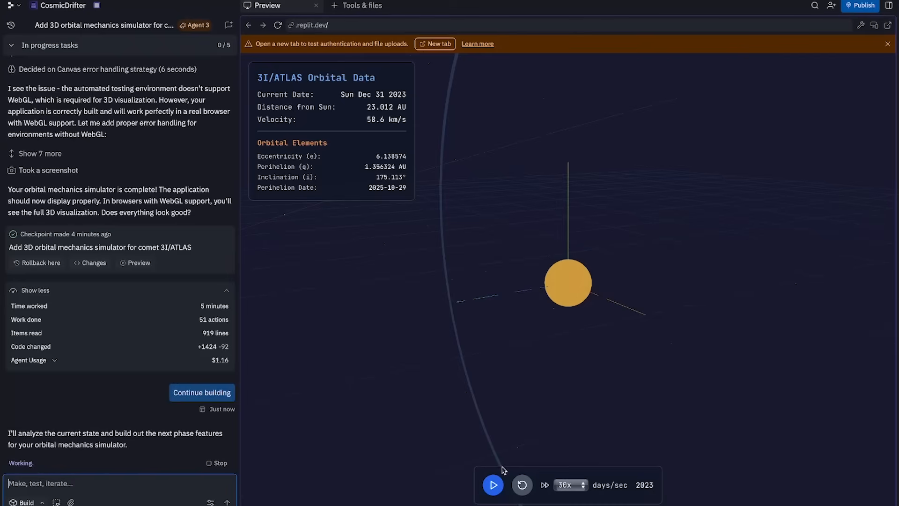
click(567, 485)
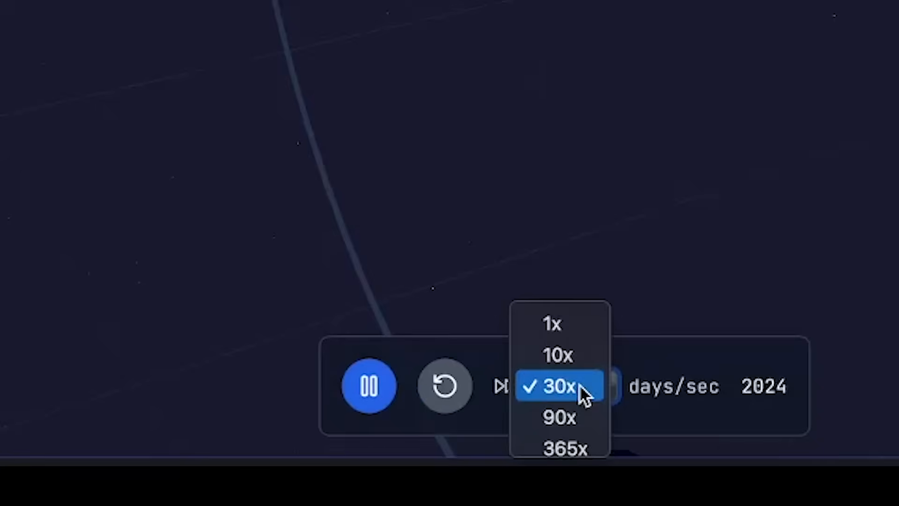
click(559, 386)
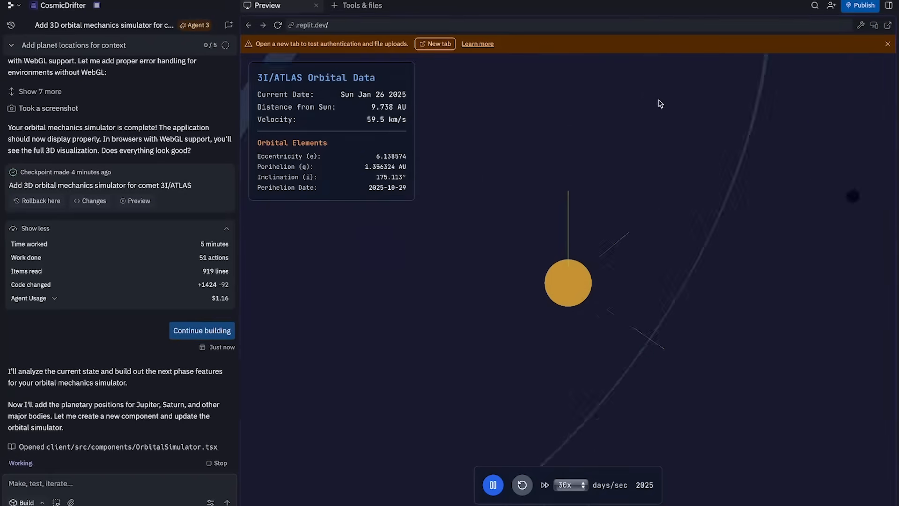
click(570, 485)
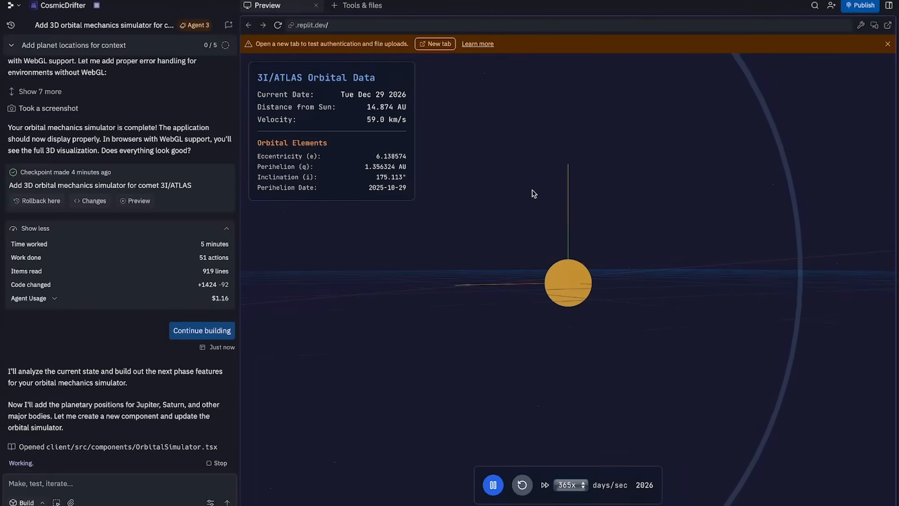
click(492, 485)
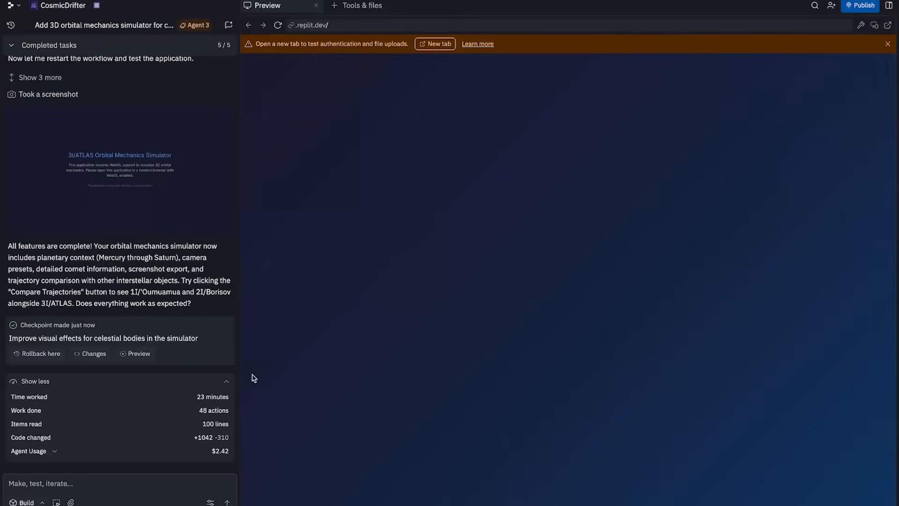
mouse_move(79, 325)
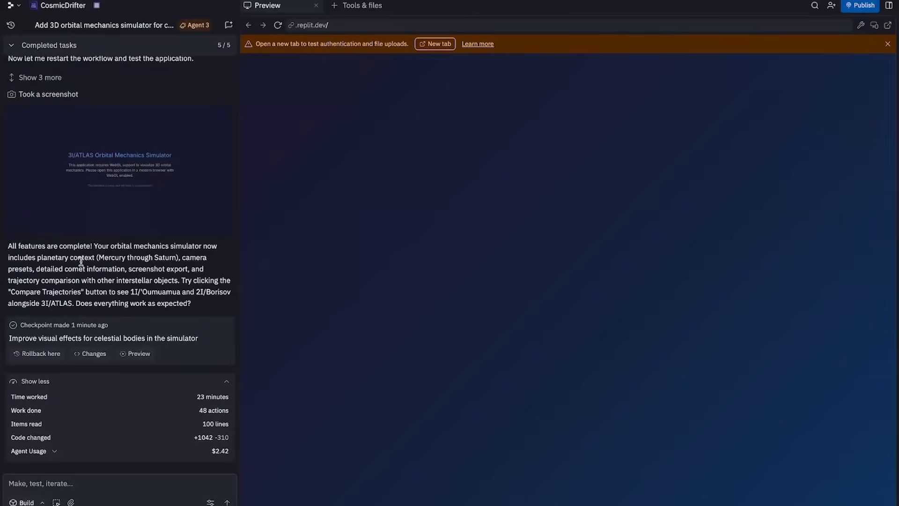
mouse_move(598, 161)
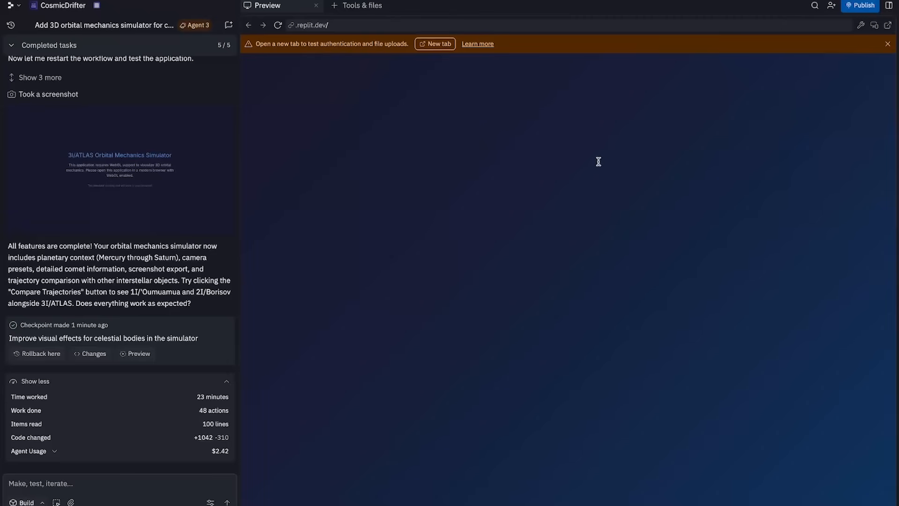
mouse_move(590, 175)
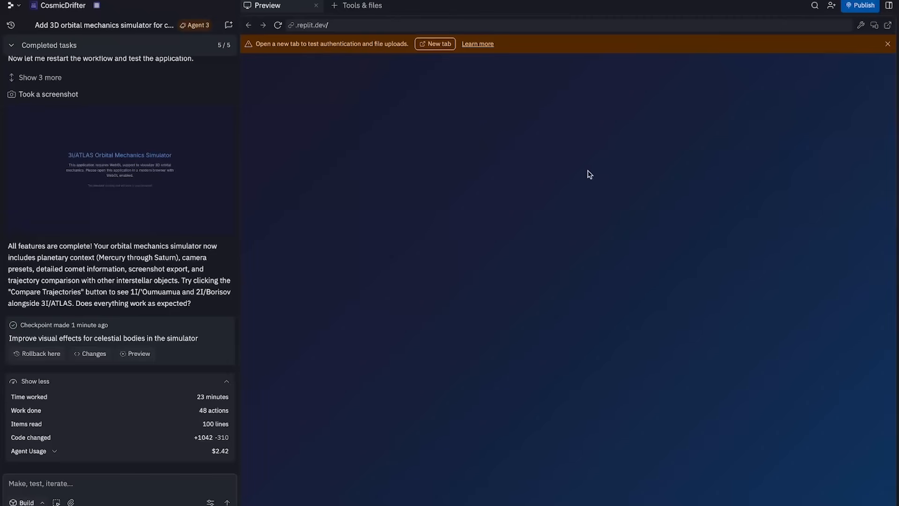
mouse_move(210, 422)
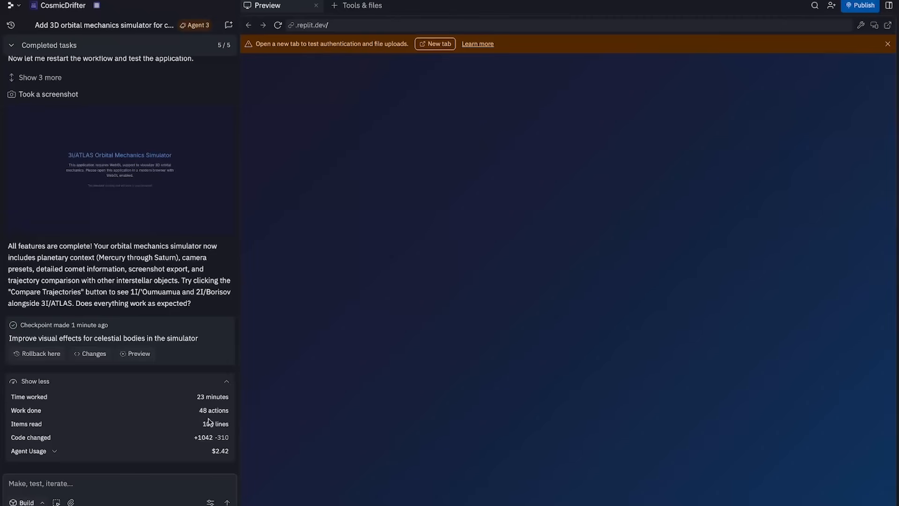
mouse_move(206, 450)
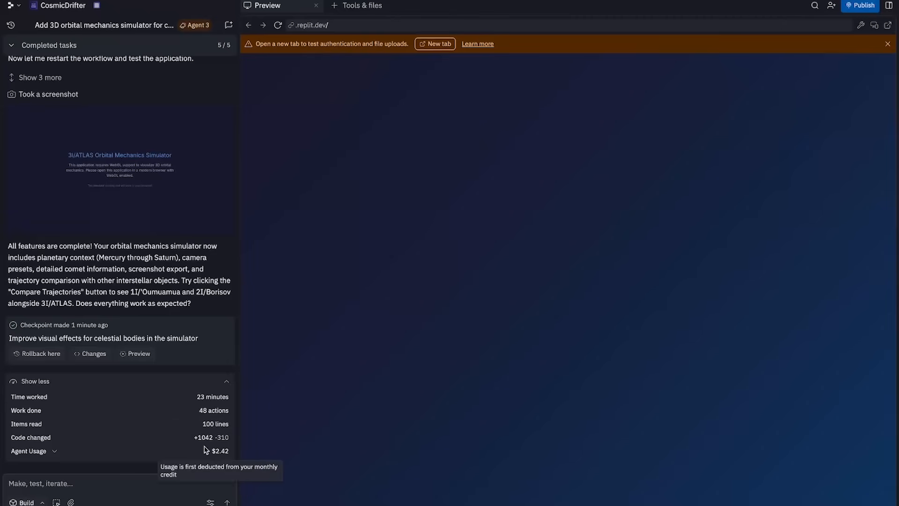
mouse_move(223, 466)
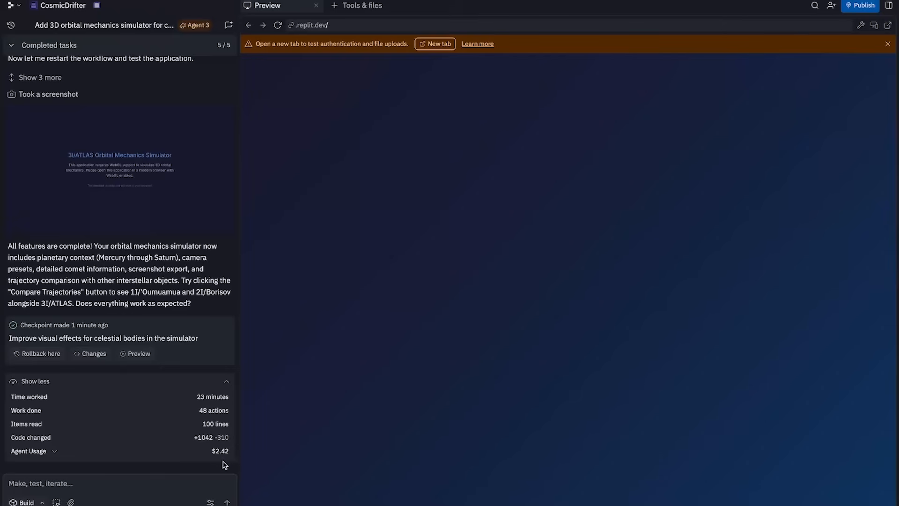
mouse_move(504, 386)
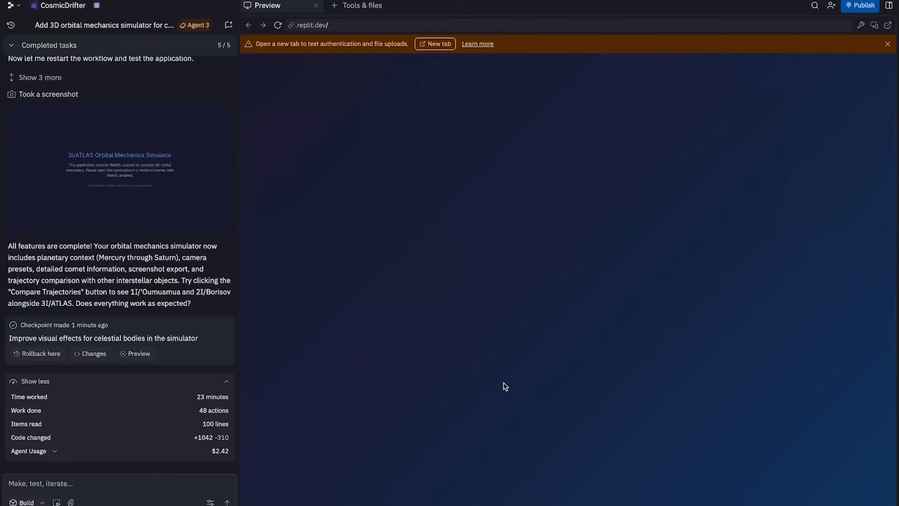
mouse_move(452, 121)
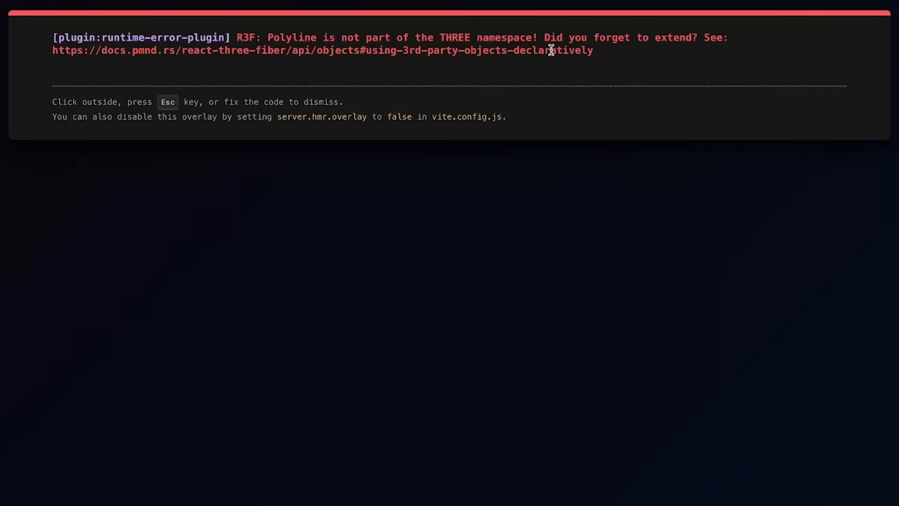
mouse_move(703, 56)
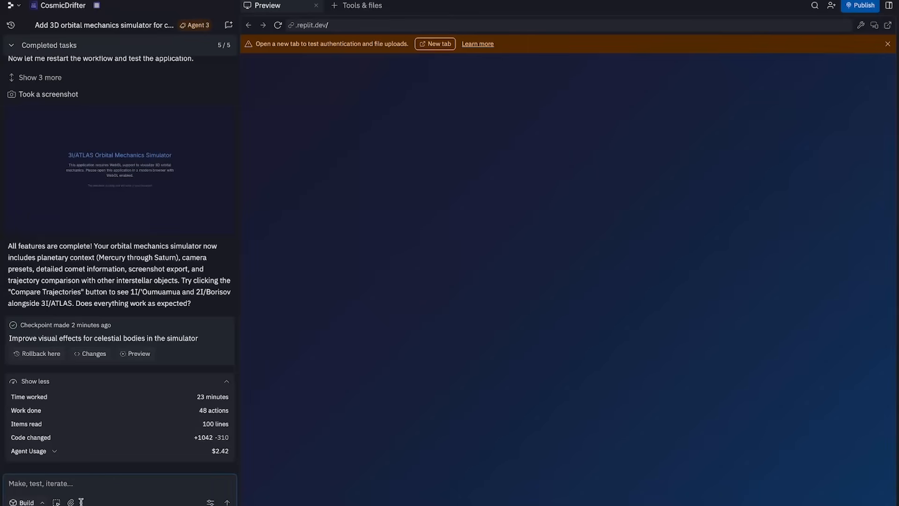
Step: Let the agent fix line rendering errors and save the comet trail checkpoint
click(70, 503)
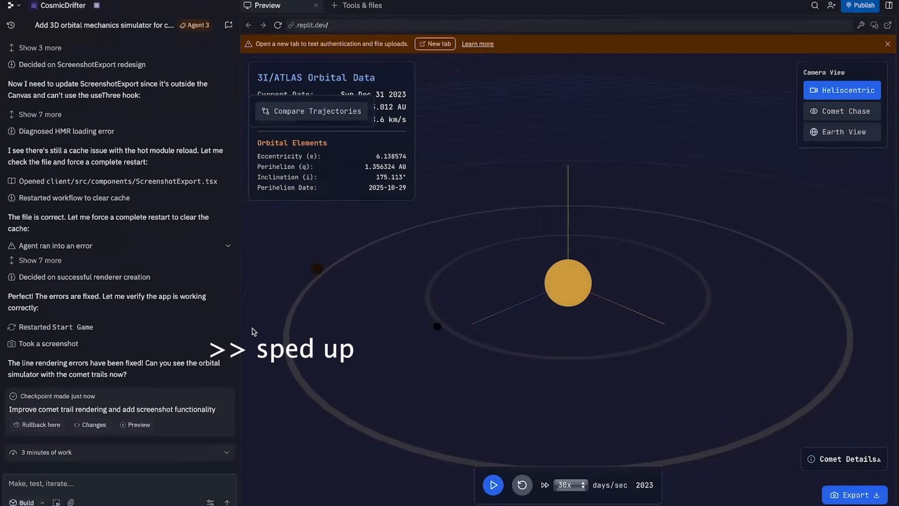
Step: Expand the '3 minutes of work' summary showing 16 actions and +71/−80 lines
click(46, 452)
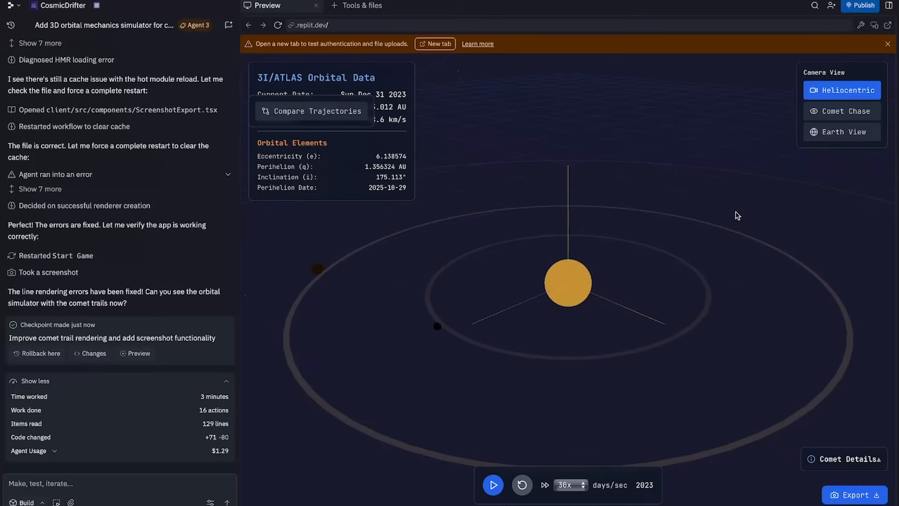
mouse_move(793, 146)
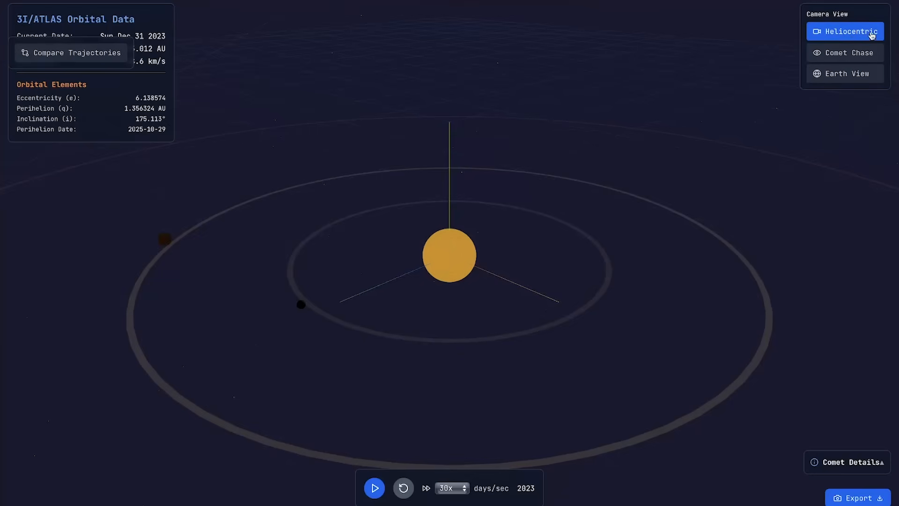
mouse_move(466, 256)
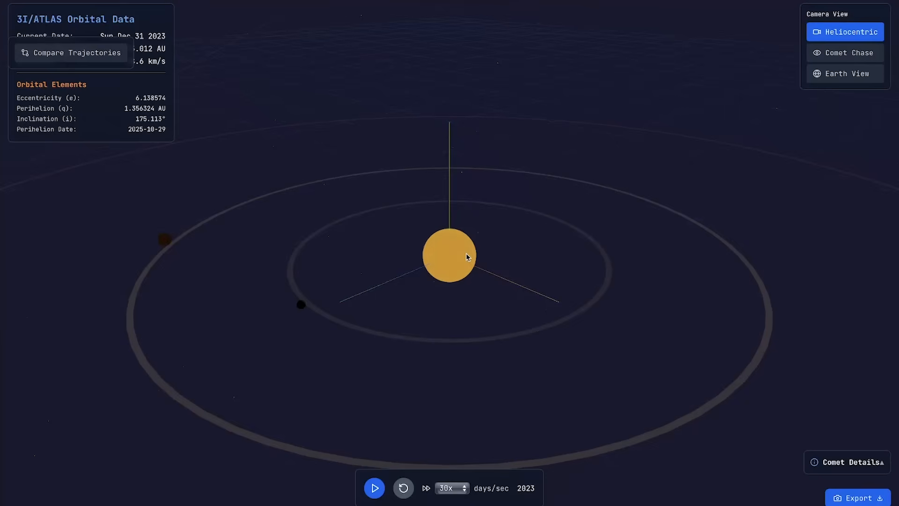
mouse_move(846, 52)
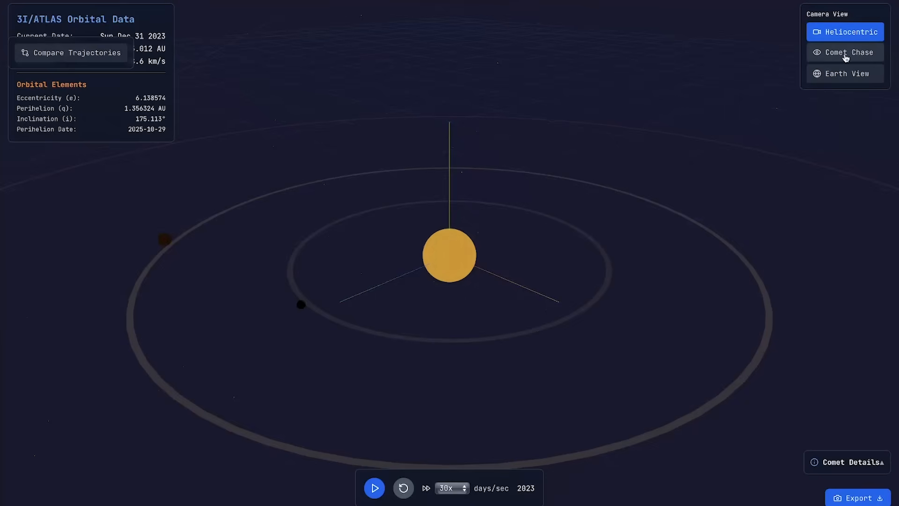
click(844, 52)
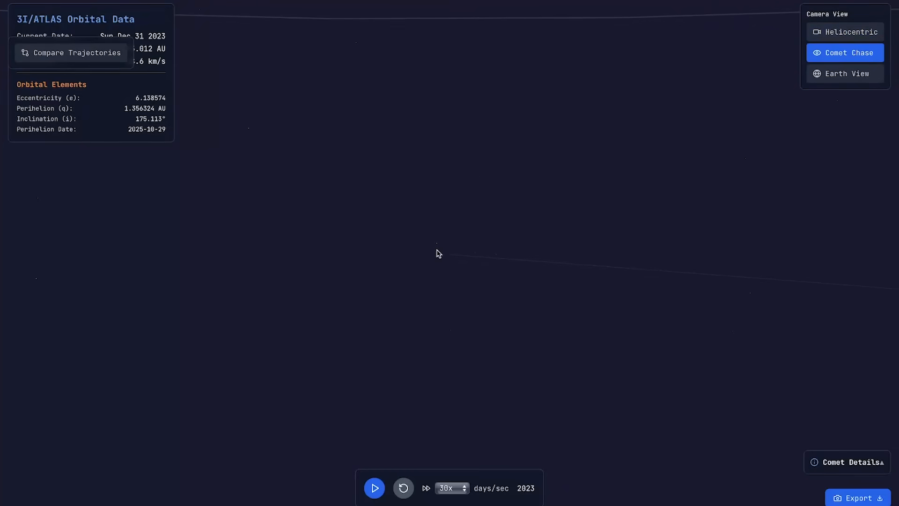
mouse_move(527, 134)
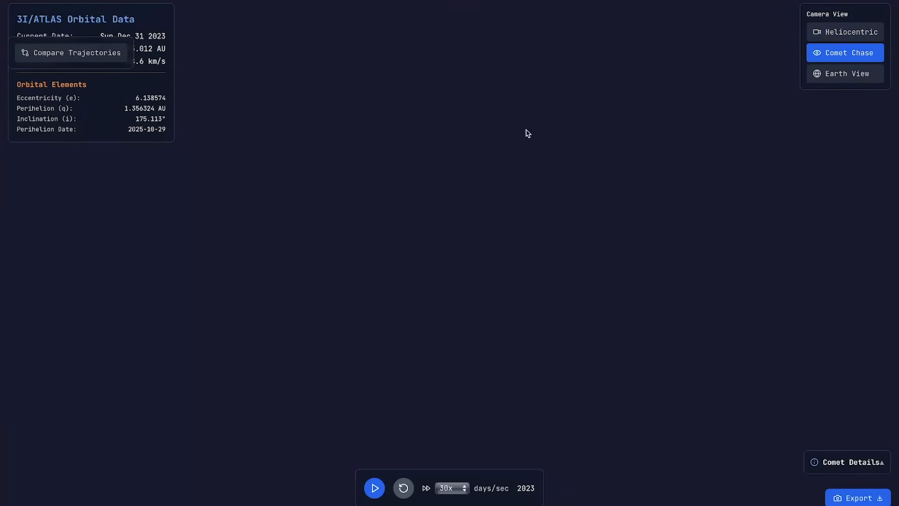
click(844, 73)
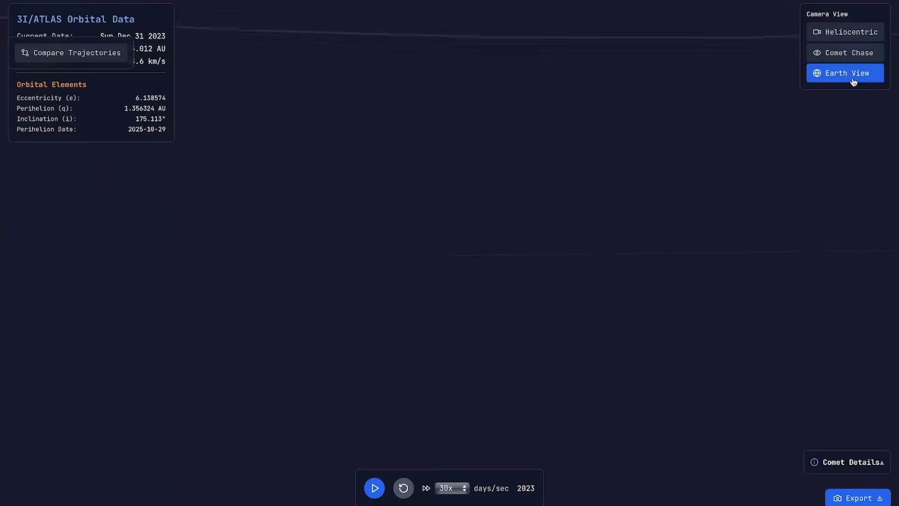
click(845, 73)
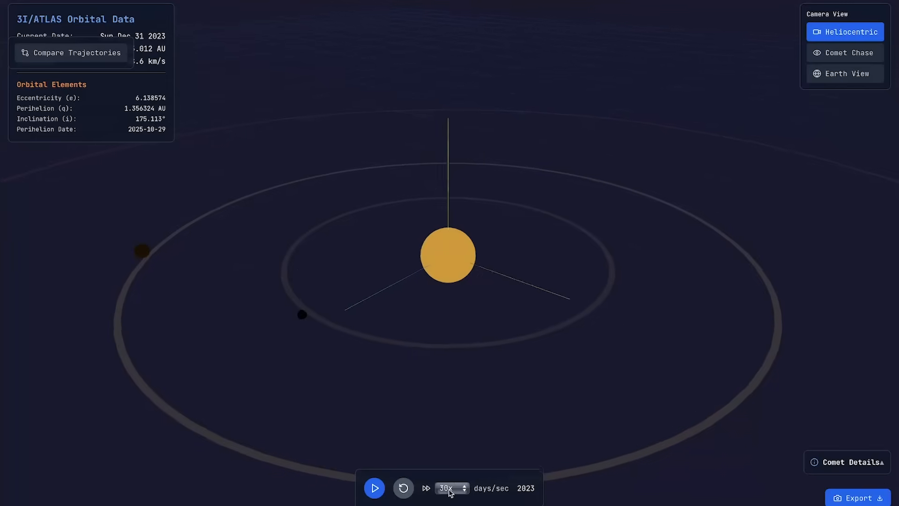
Step: Play the simulation in Comet Chase view, toggle Comet Details, then reset to December 2023
click(449, 488)
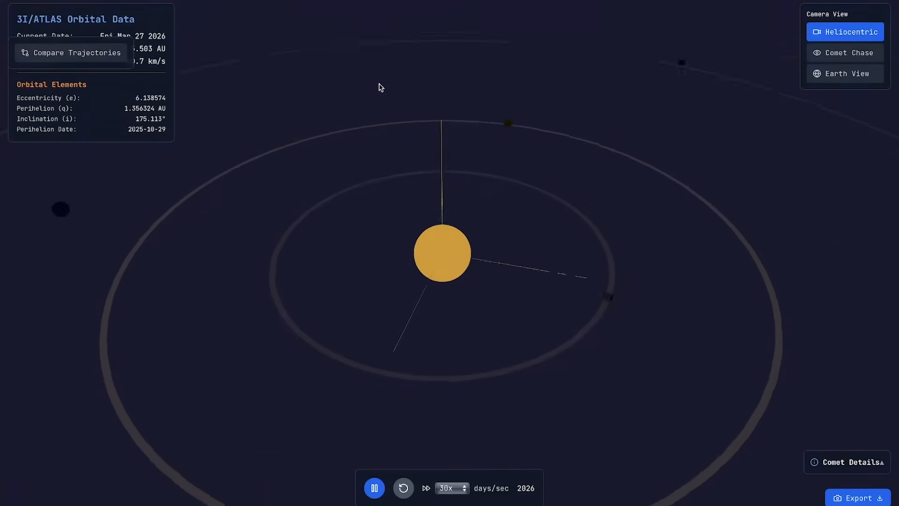
click(845, 53)
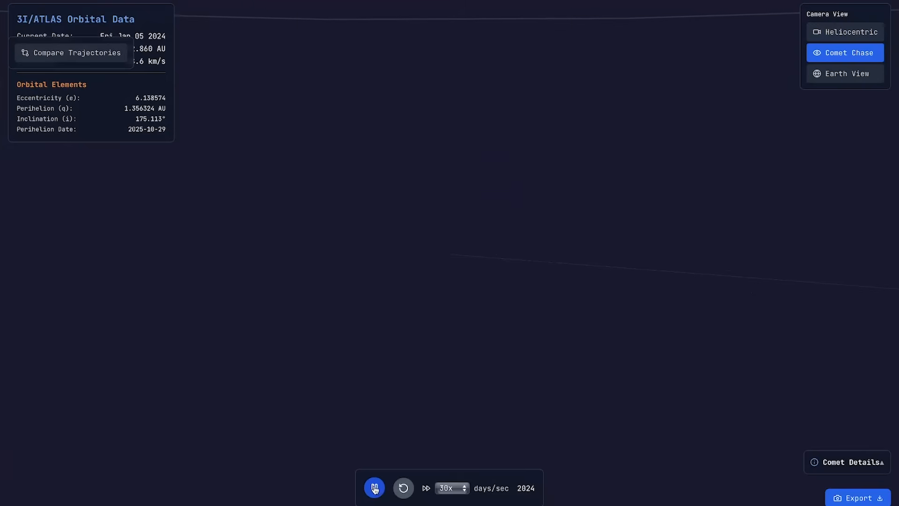
click(374, 488)
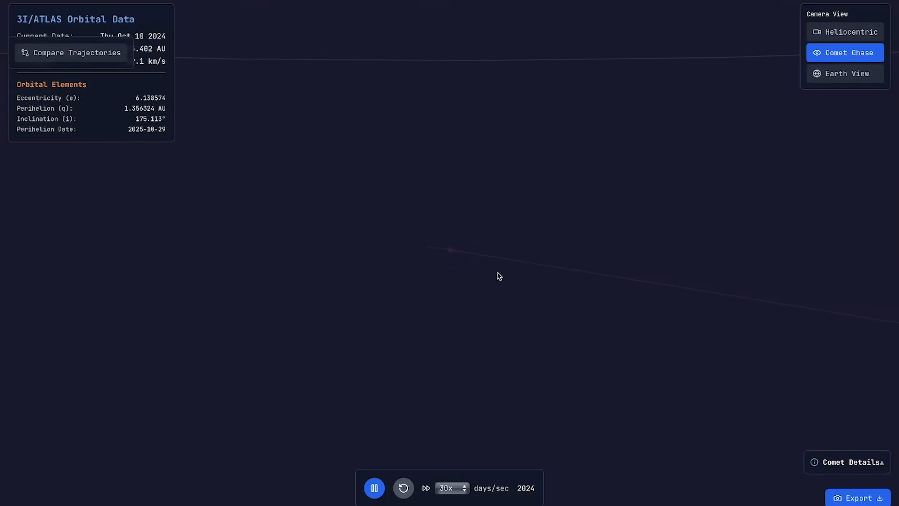
click(854, 462)
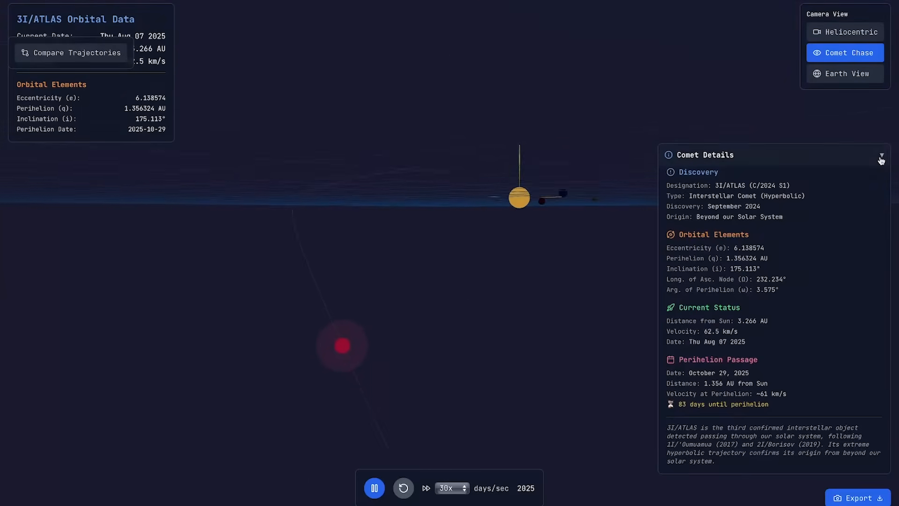
click(881, 159)
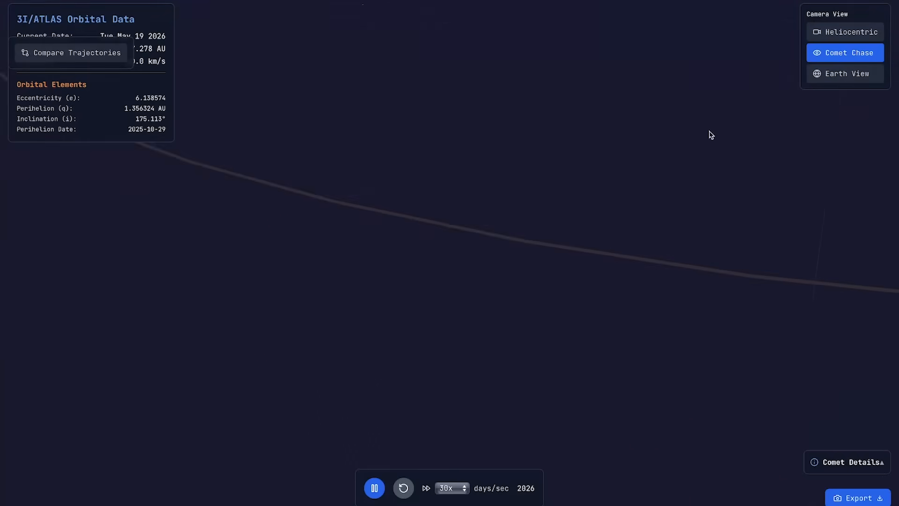
click(852, 462)
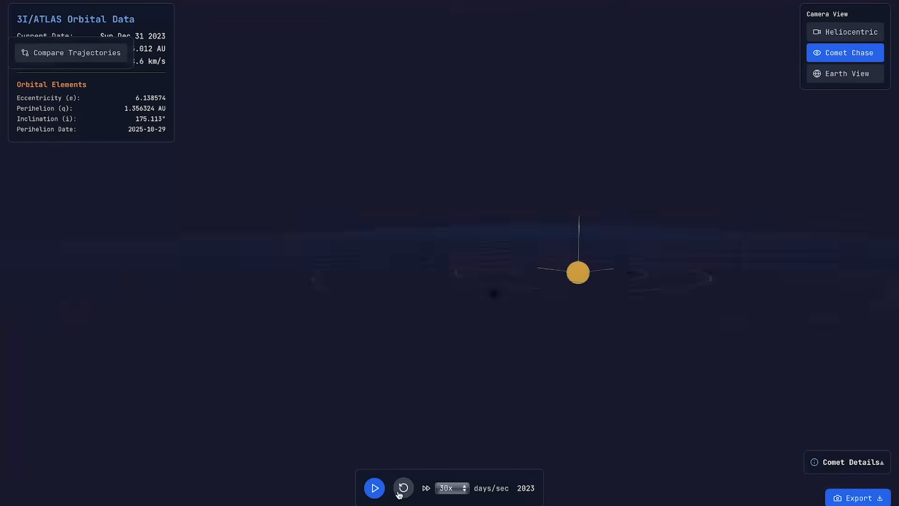
Step: Set the speed to 10 days per second, start playback, and show Comet Details
click(449, 489)
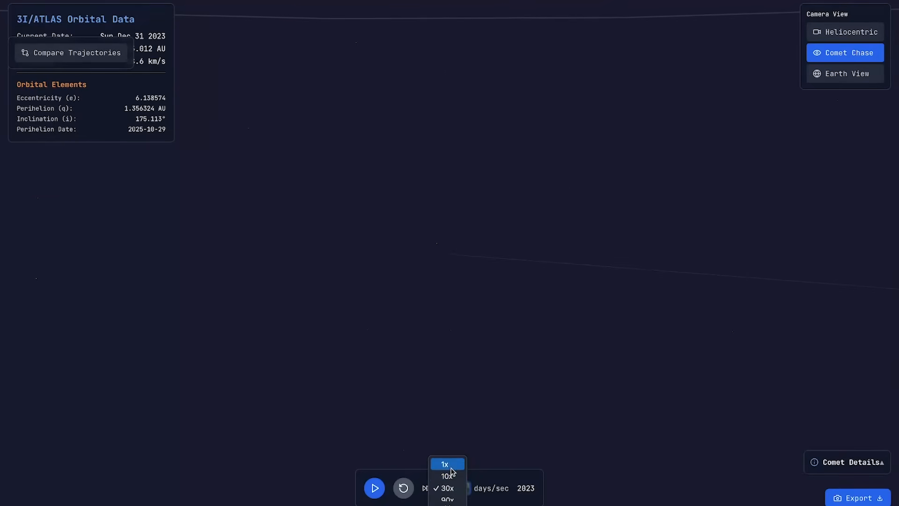
click(447, 476)
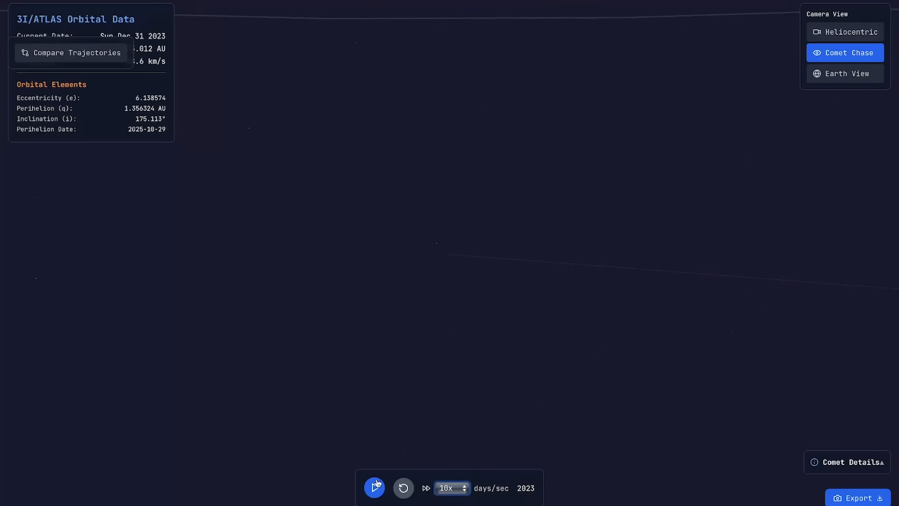
click(374, 488)
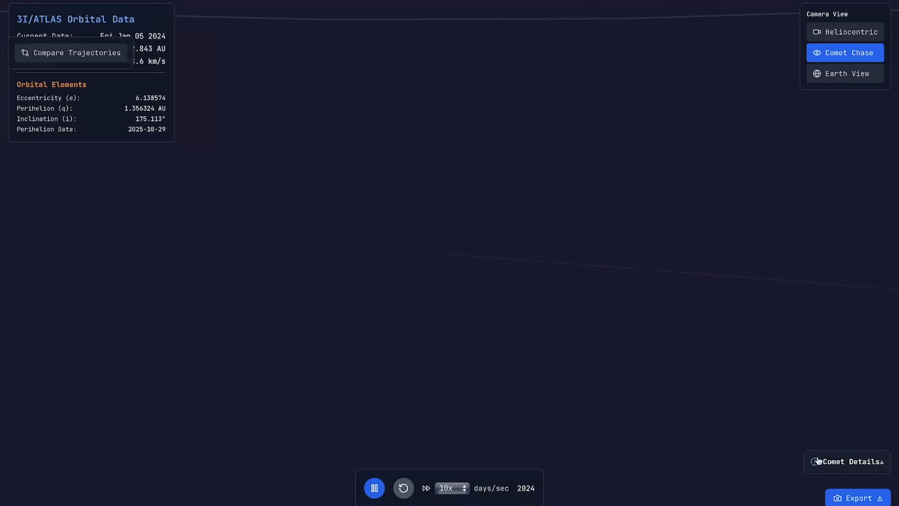
click(853, 462)
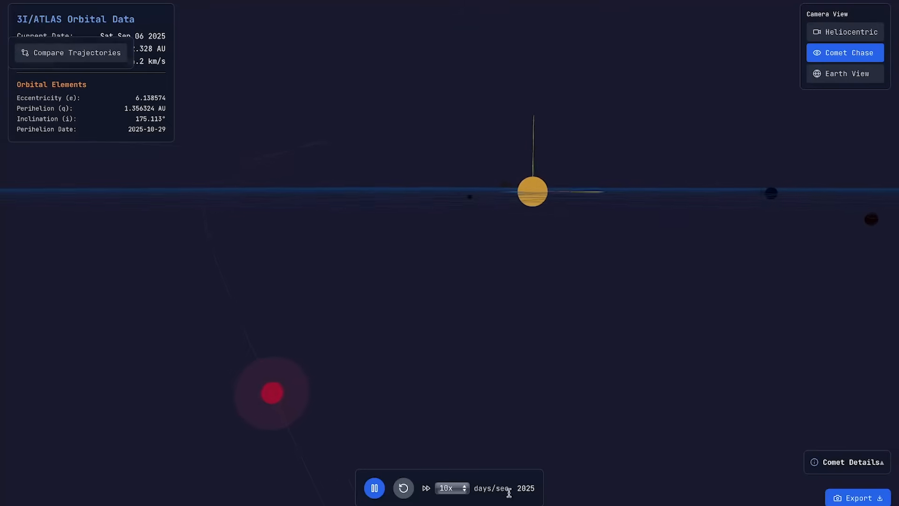
Step: Pause and resume until Oct 30 2025, one day past perihelion at 1.357 AU
click(852, 462)
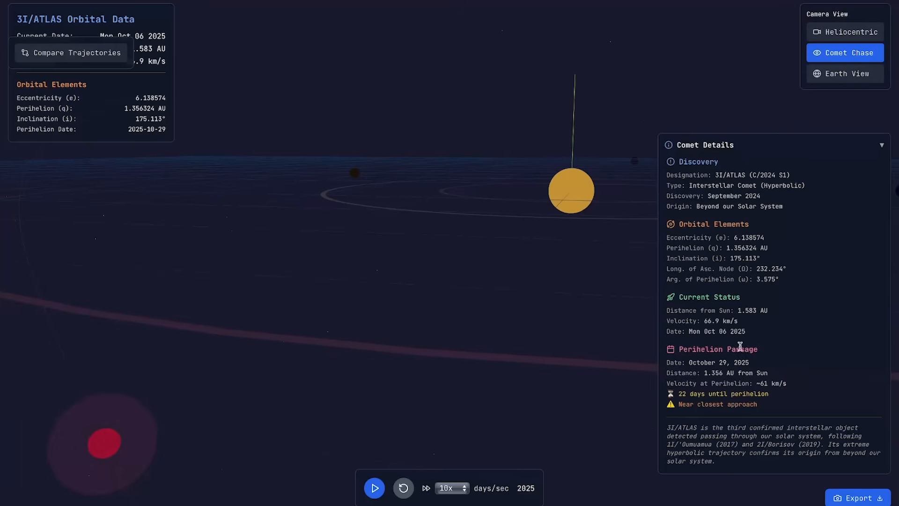
mouse_move(457, 224)
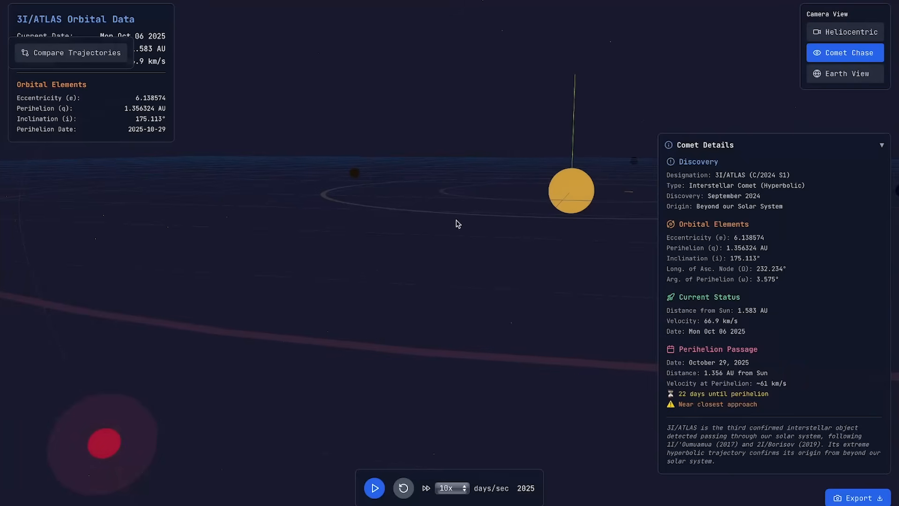
click(374, 488)
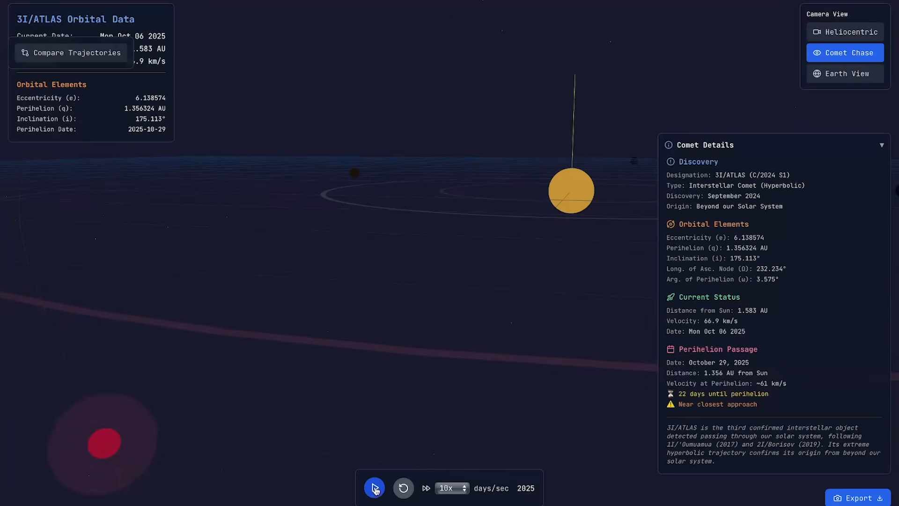
click(373, 488)
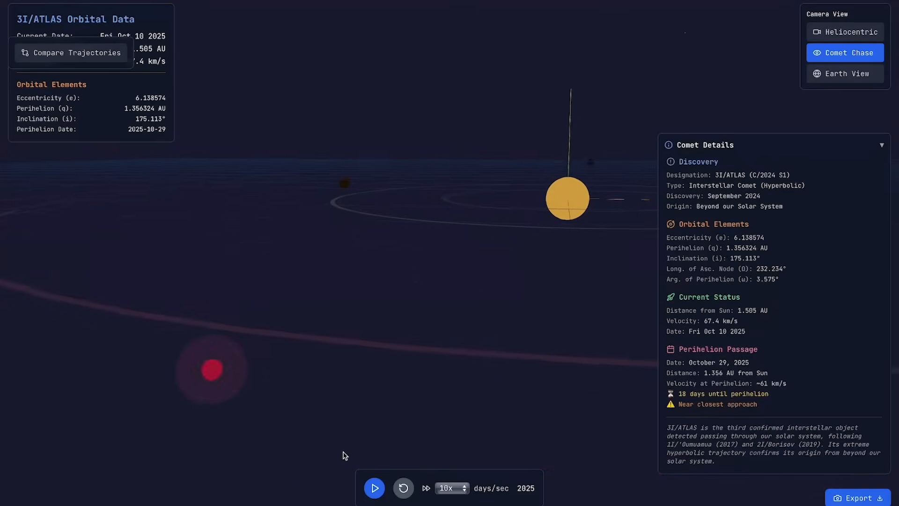
click(374, 488)
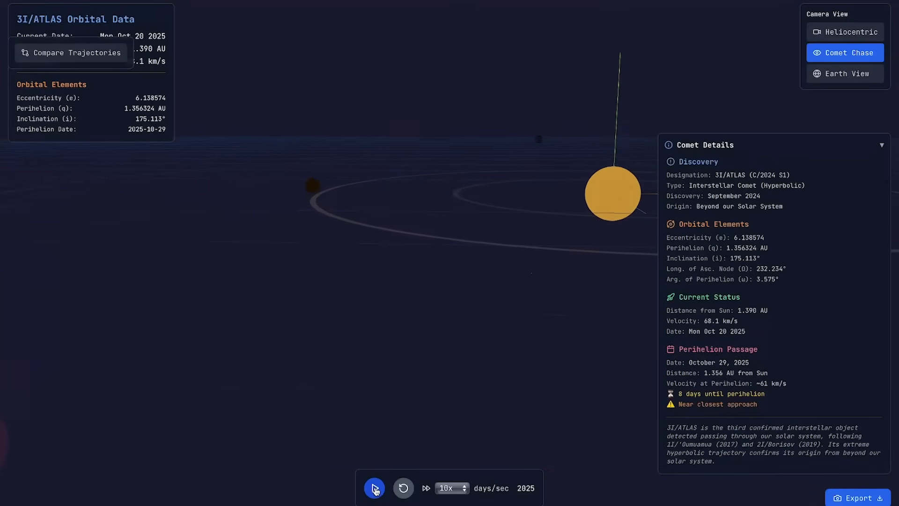
click(374, 488)
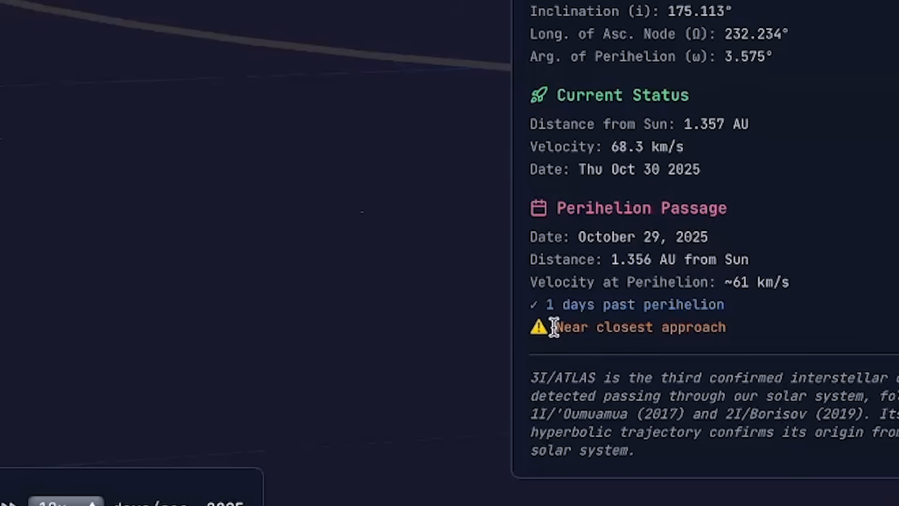
mouse_move(710, 334)
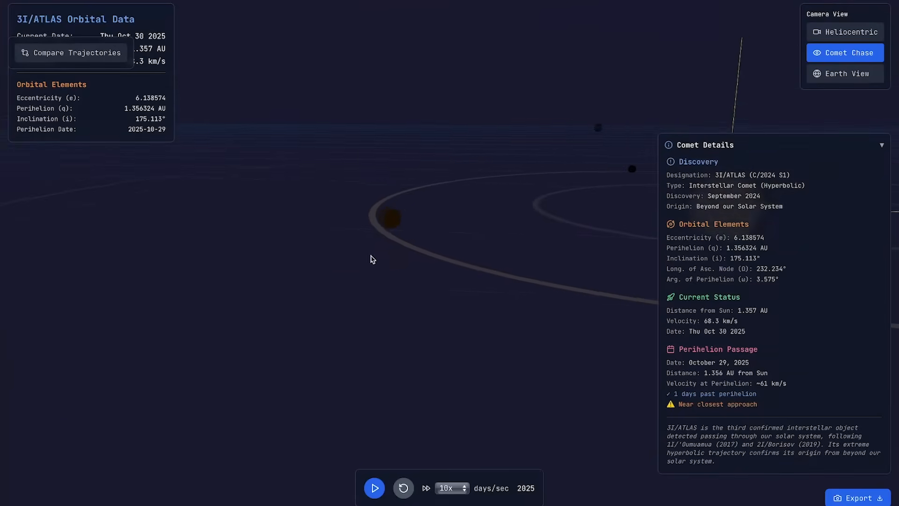
Step: Hide Comet Details and toggle Compare Trajectories listing 3I/ATLAS, 1I/'Oumuamua and 2I/Borisov
click(881, 145)
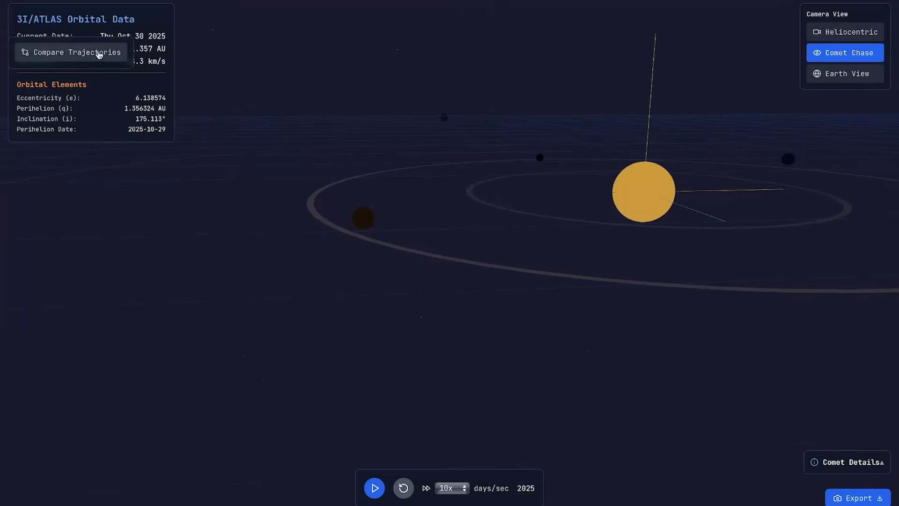
click(71, 52)
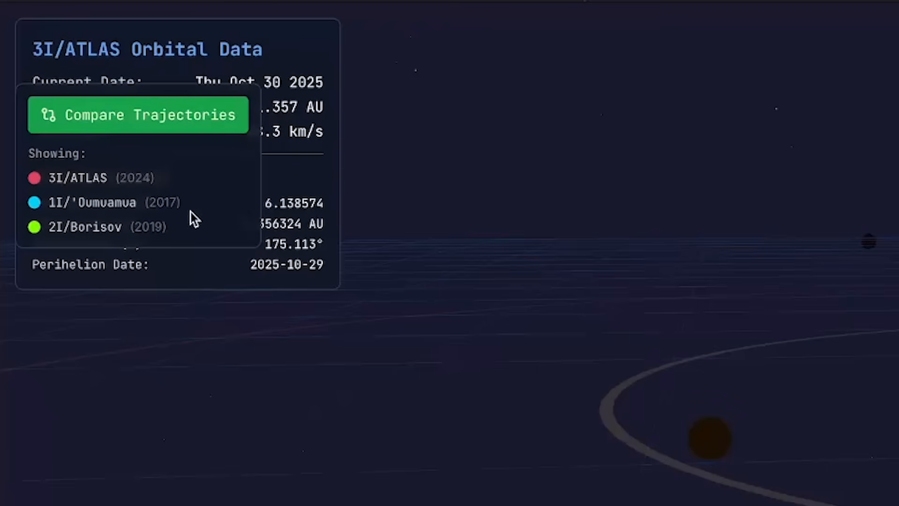
mouse_move(89, 250)
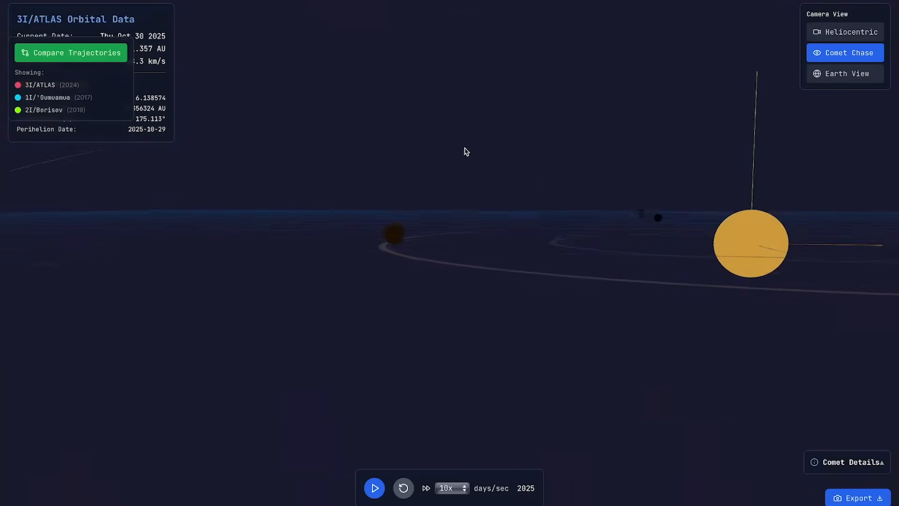
click(71, 52)
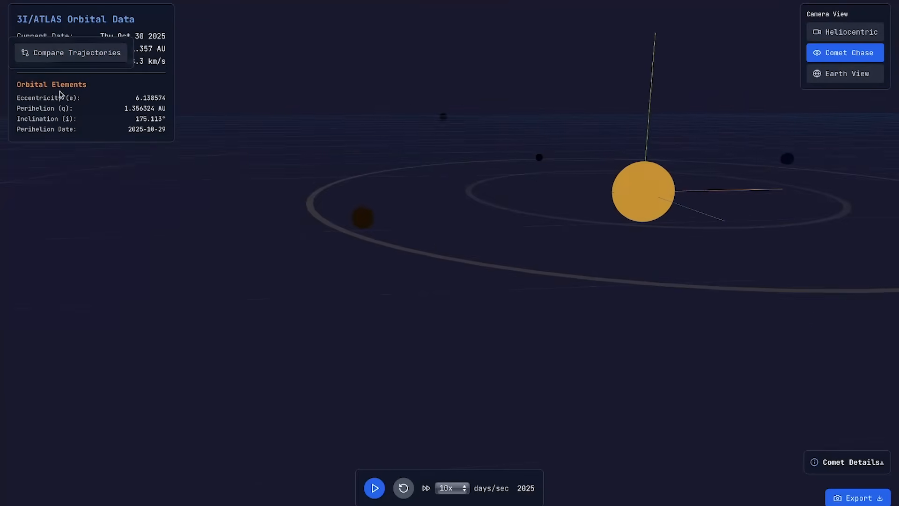
click(71, 52)
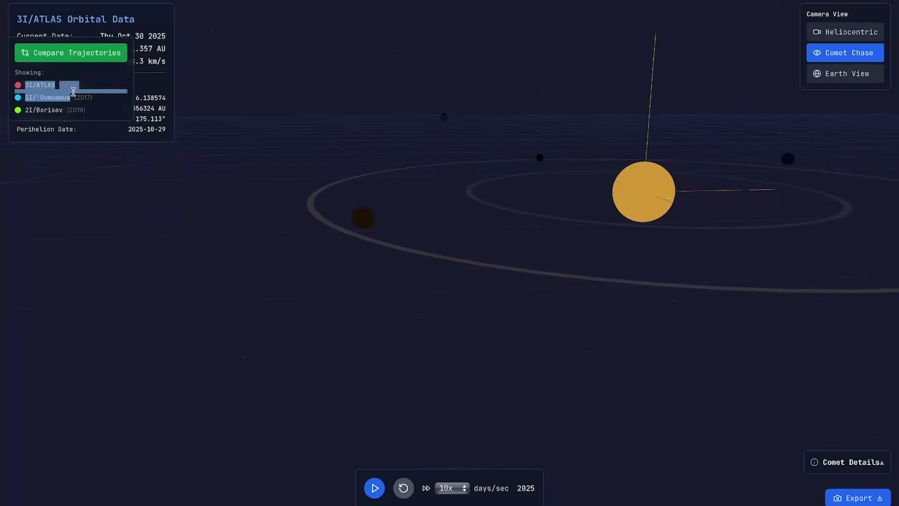
click(70, 52)
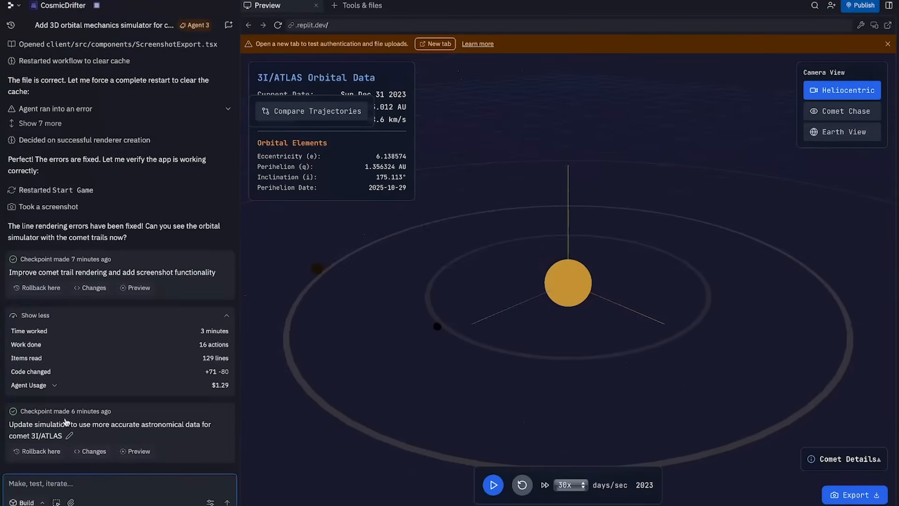
Step: Tell the agent the compare trajectories button doesn't work and request an alien-spacecraft comet
text(Make,)
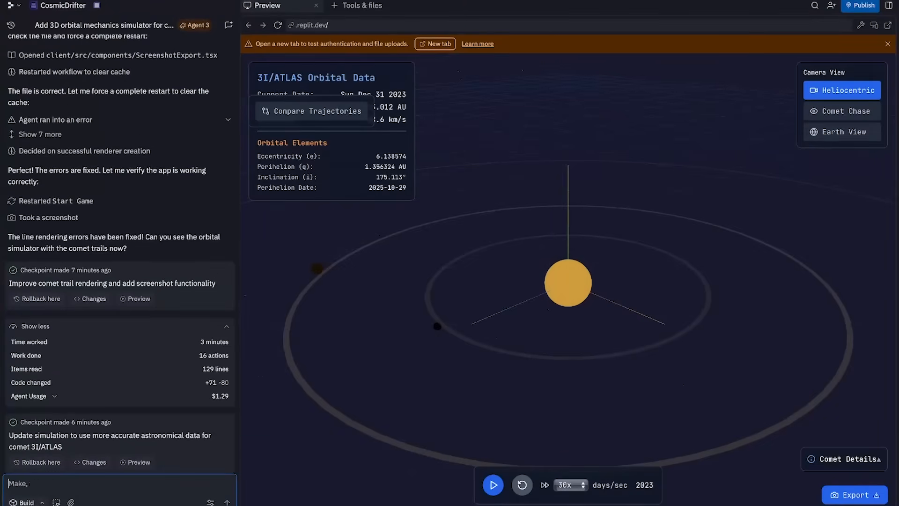
text(1. The compare takred)
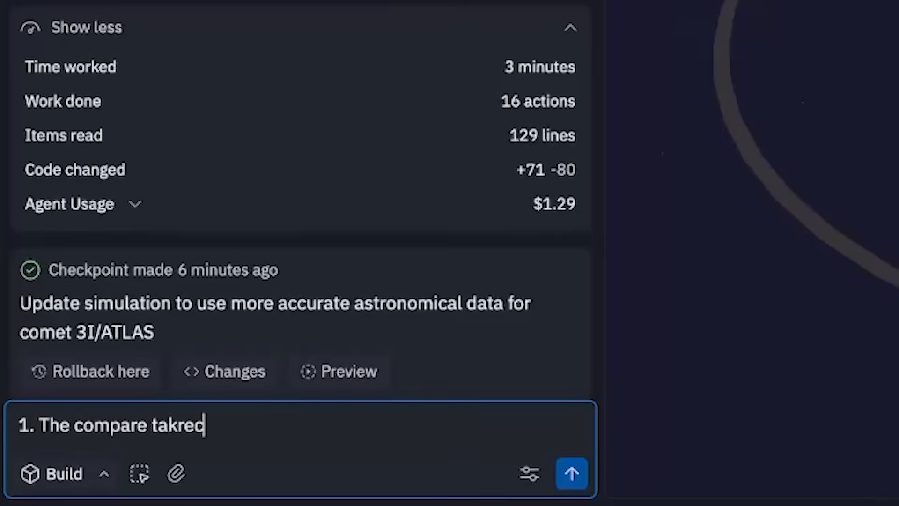
text(rectories buytton does not work, pleaae fix it.)
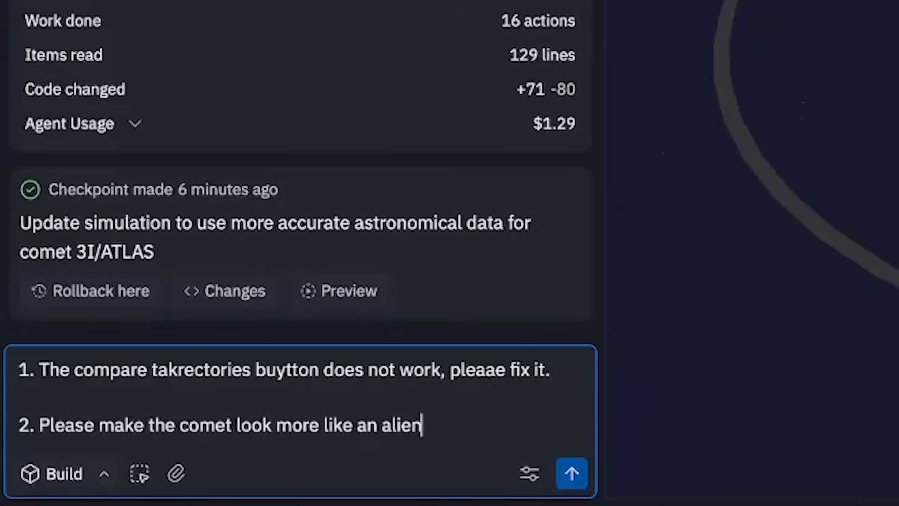
click(571, 473)
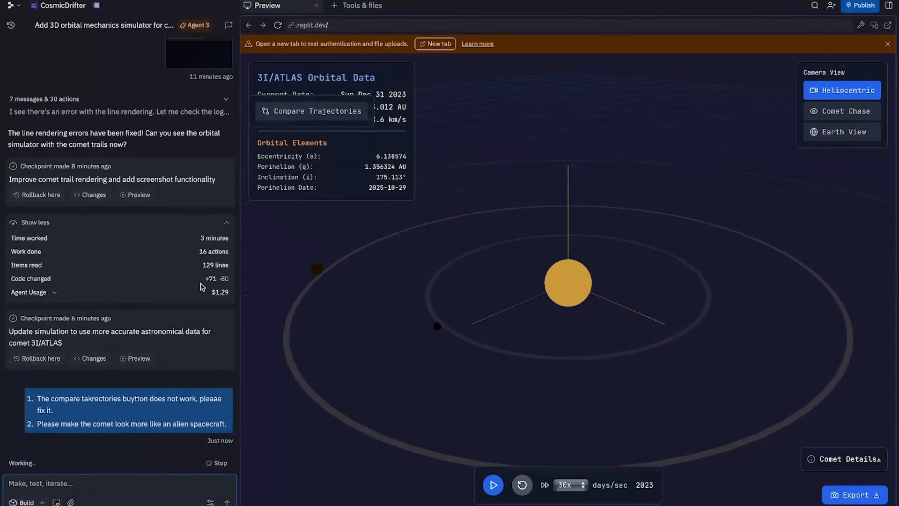
mouse_move(773, 234)
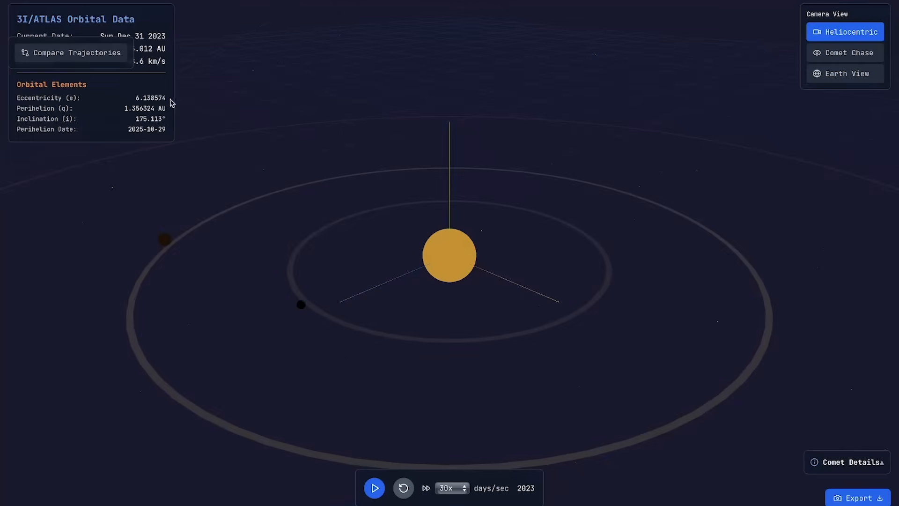
Step: Run the simulation to April 10 2027 with Compare Trajectories on, then pause and close it
click(71, 52)
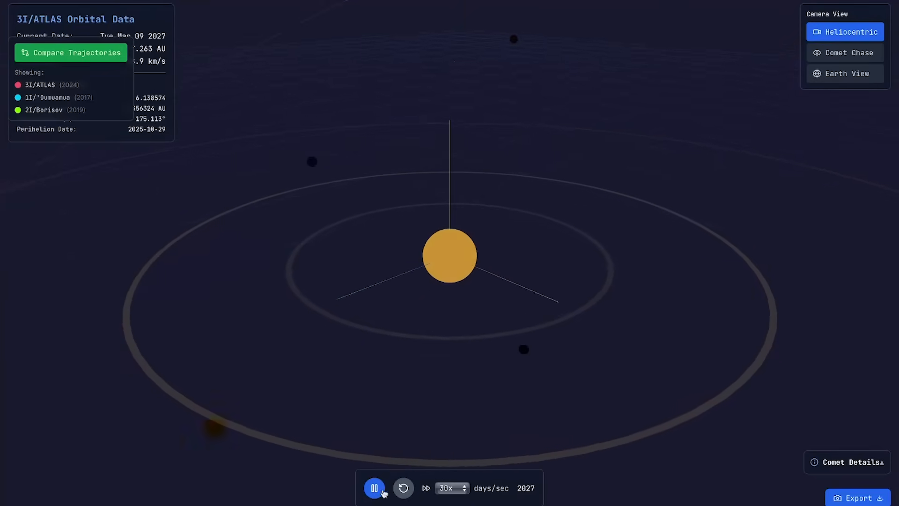
click(374, 488)
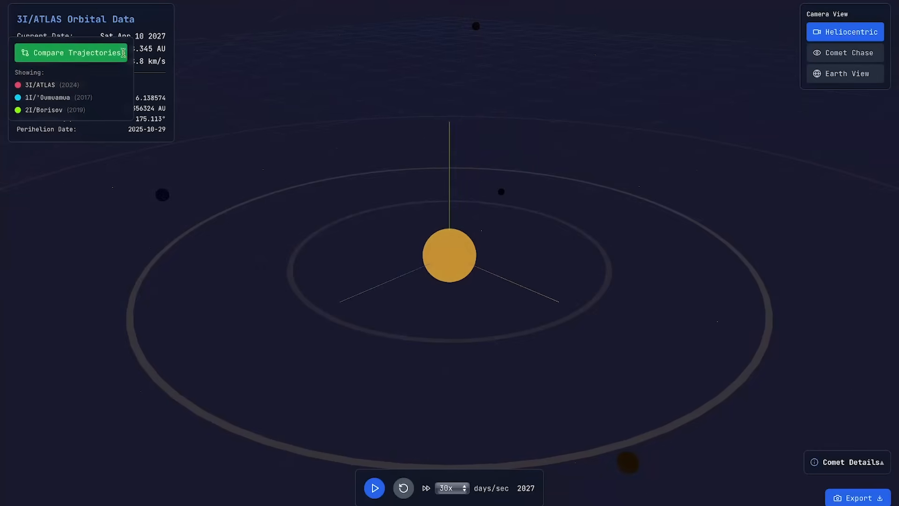
click(71, 52)
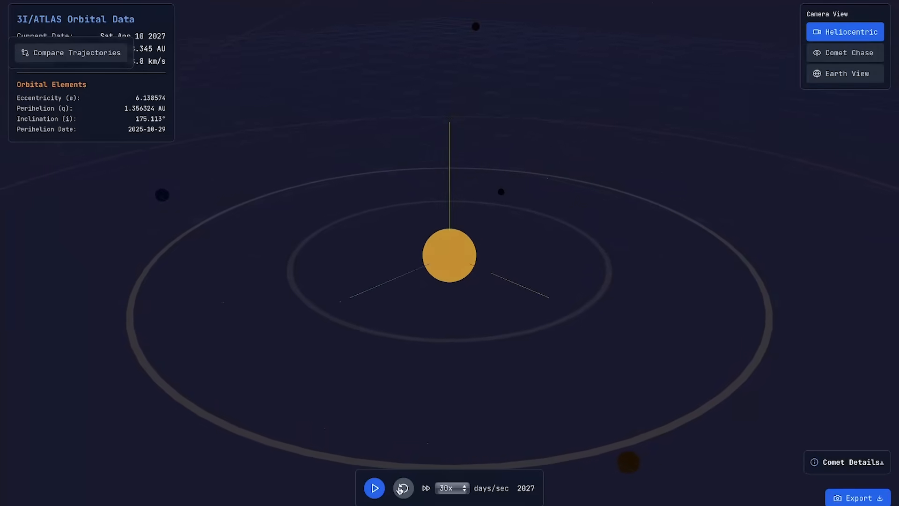
Step: Reset the simulation and replay it in Comet Chase, pausing once and resuming
click(845, 53)
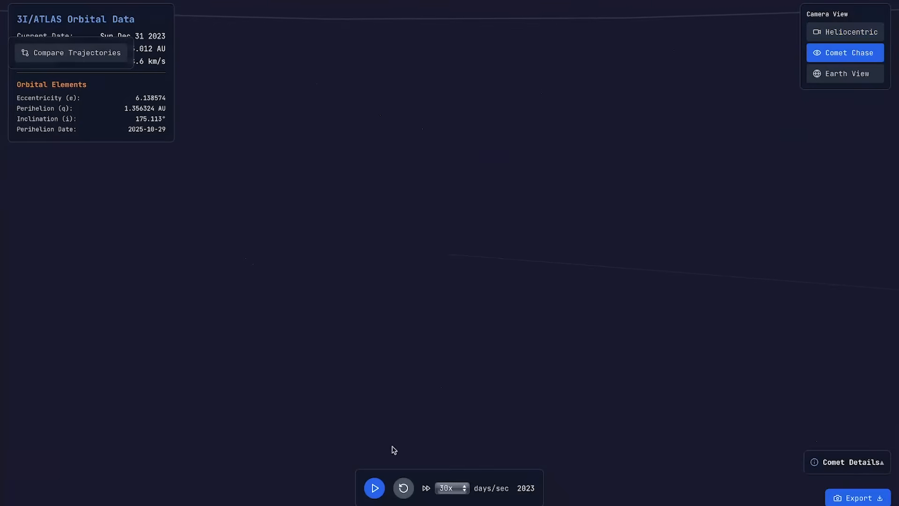
click(374, 488)
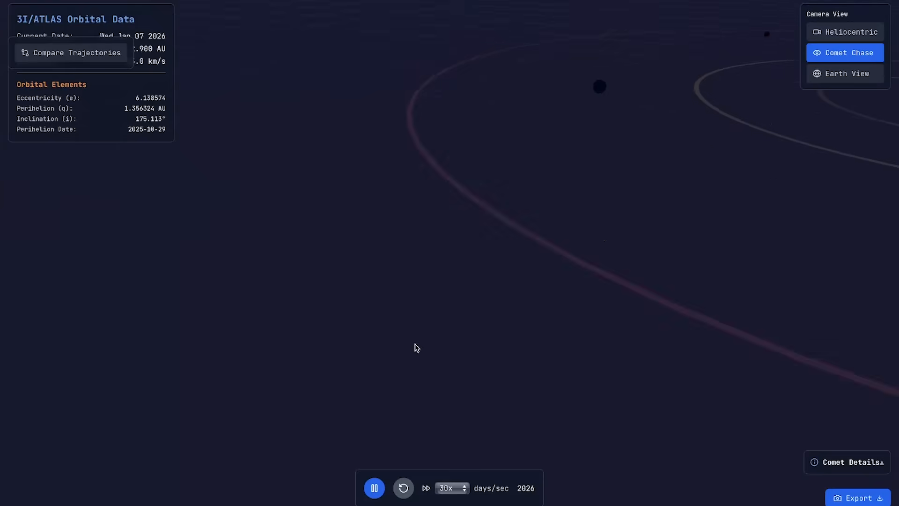
click(373, 488)
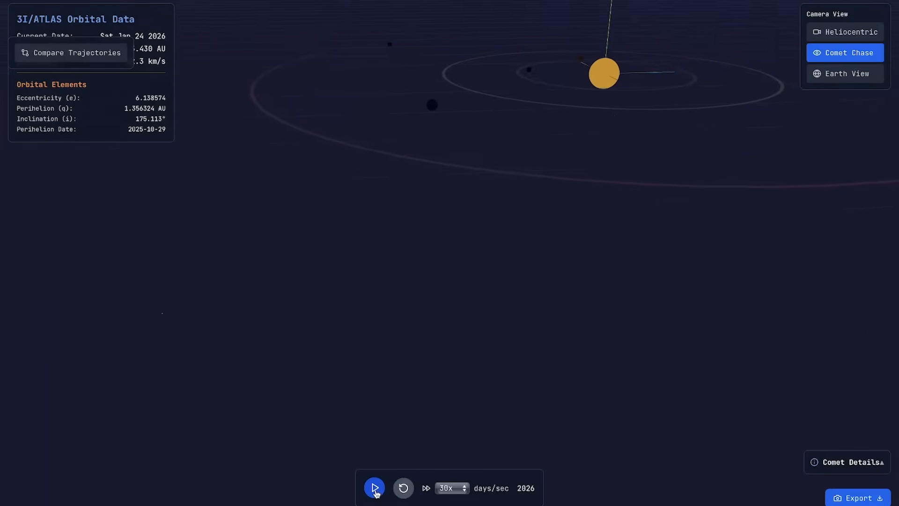
click(448, 488)
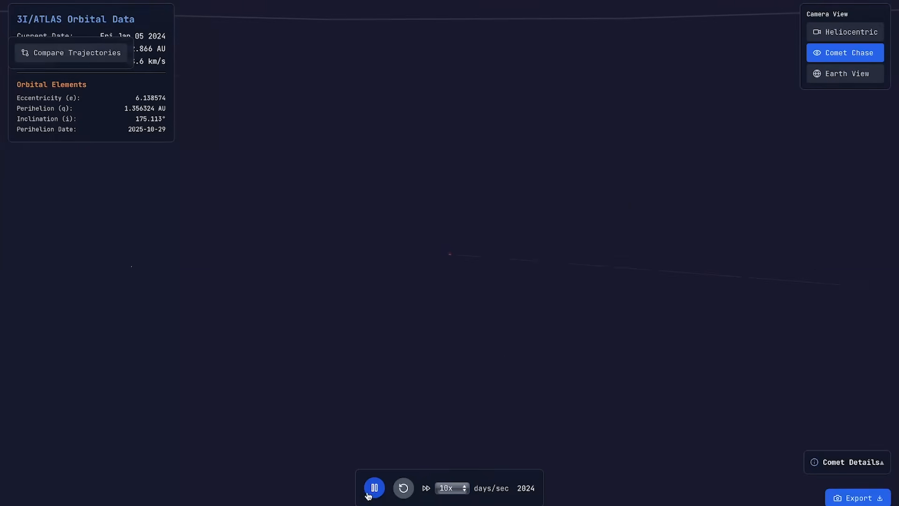
Step: Open and close the Comet Details panel, then toggle the trajectory comparison list
click(853, 463)
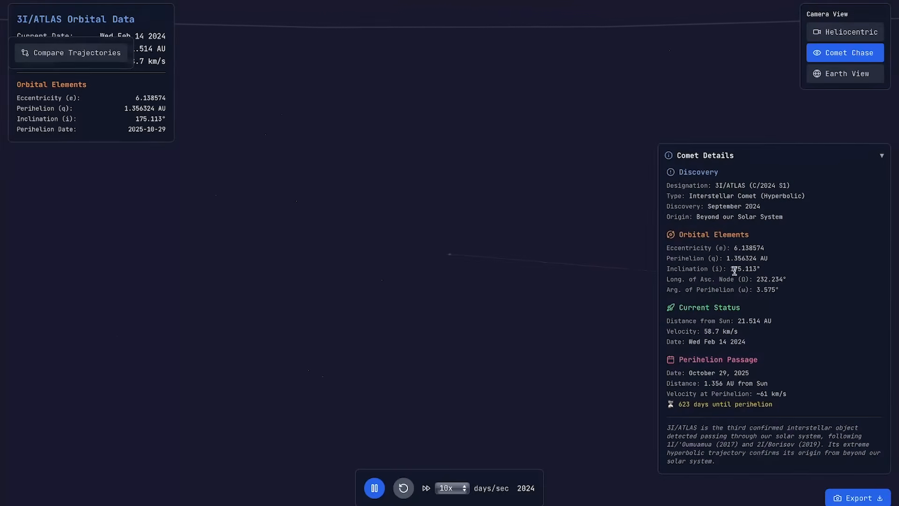
click(882, 155)
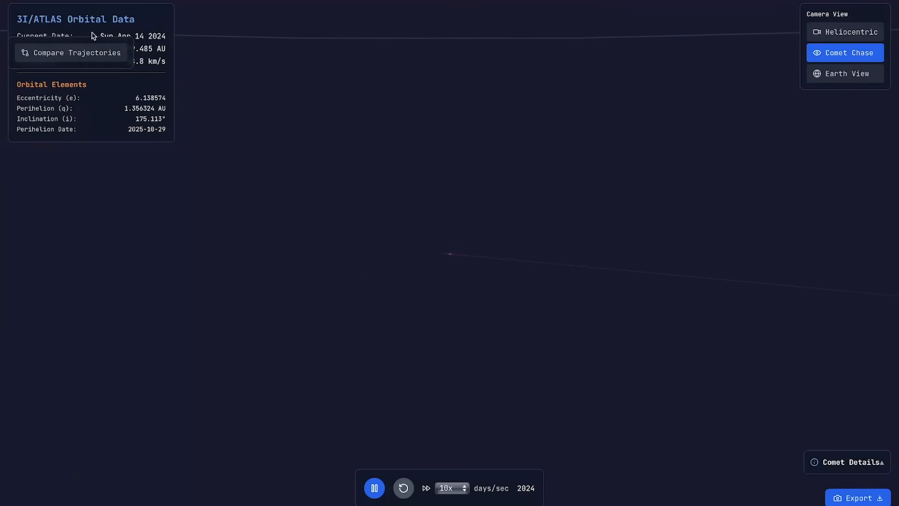
click(71, 52)
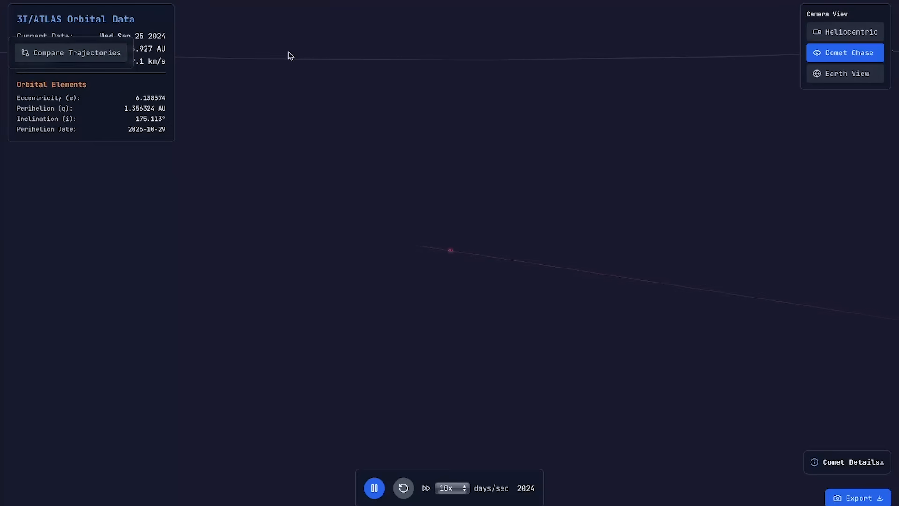
Step: Switch the camera to Heliocentric, then Earth View, then back to Comet Chase
click(849, 32)
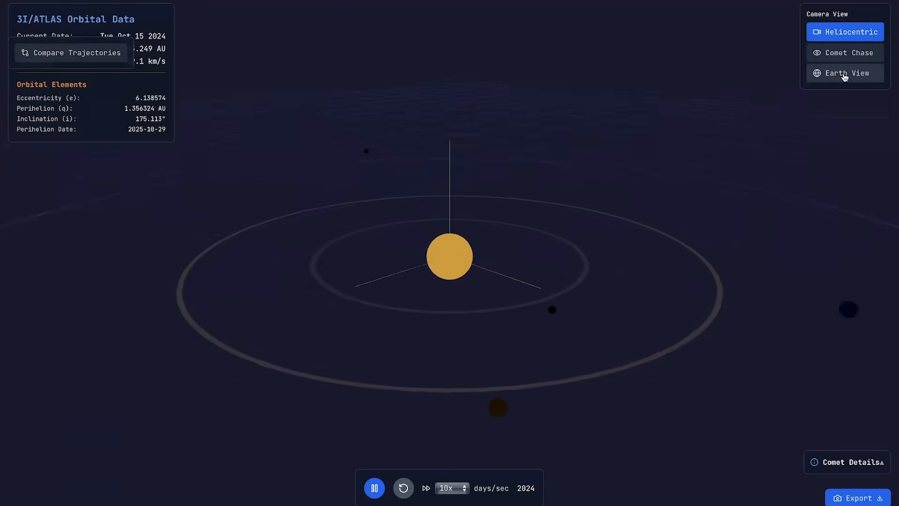
click(845, 73)
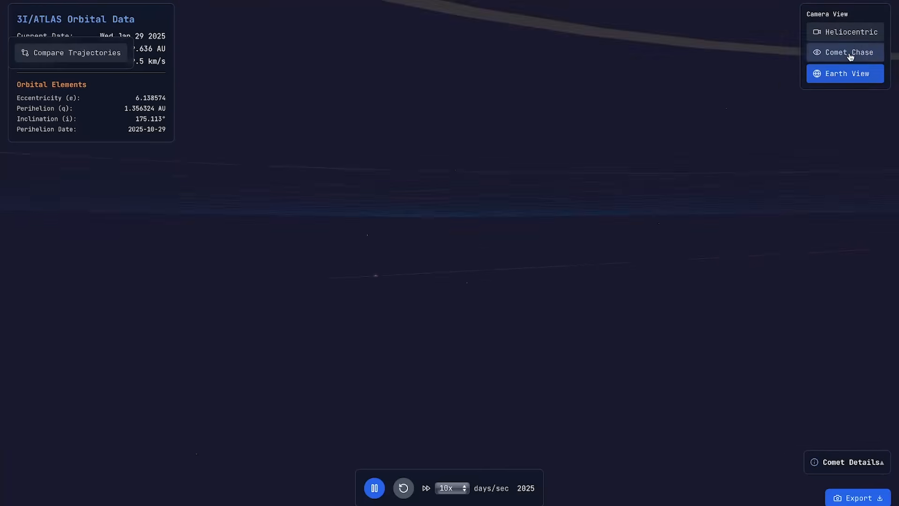
click(846, 52)
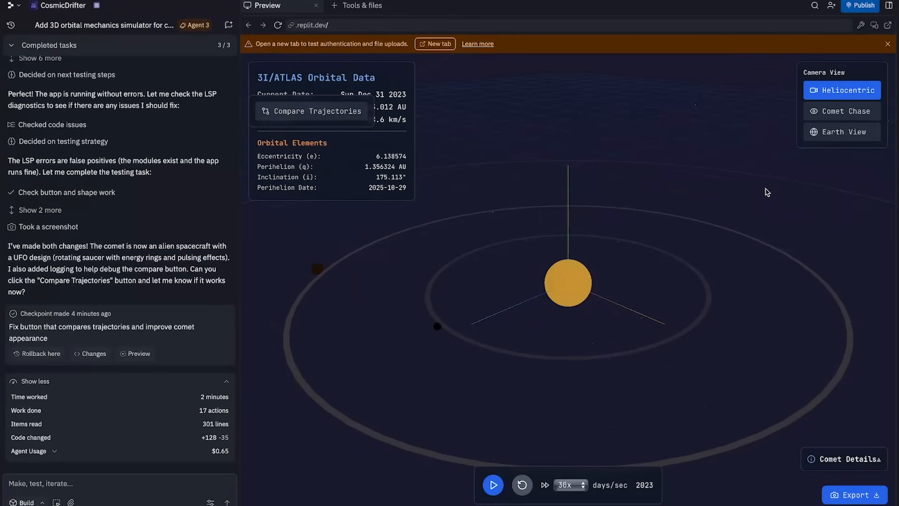
mouse_move(656, 219)
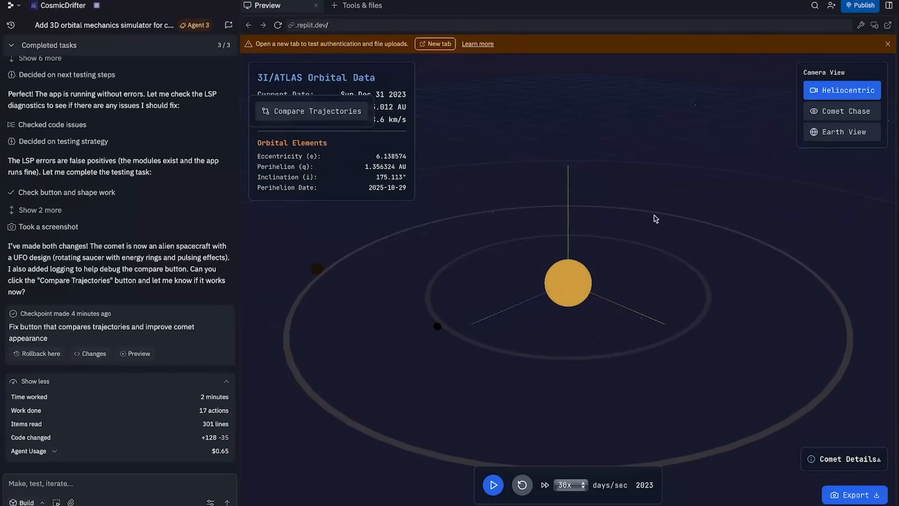
Step: Start the preview simulation playing so it runs on into 2027
click(492, 485)
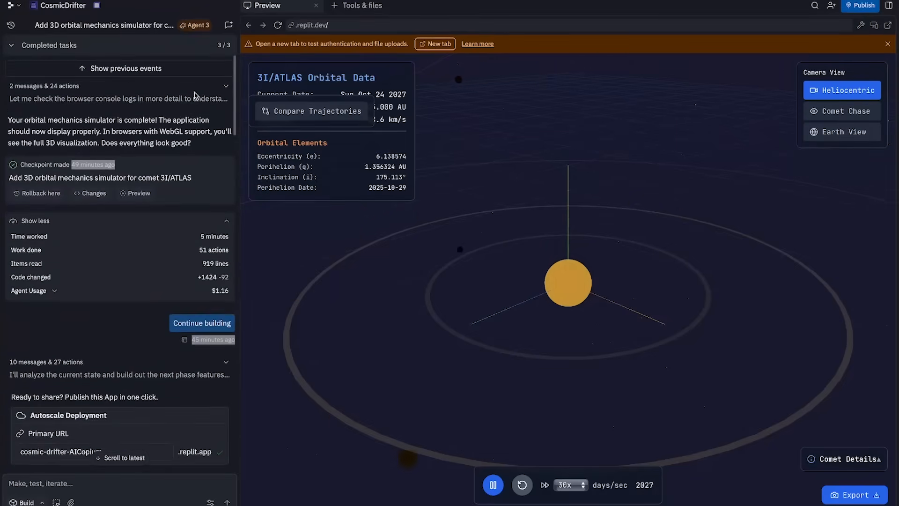
Step: Open the Publishing tab and set Published App Access to Public
click(860, 6)
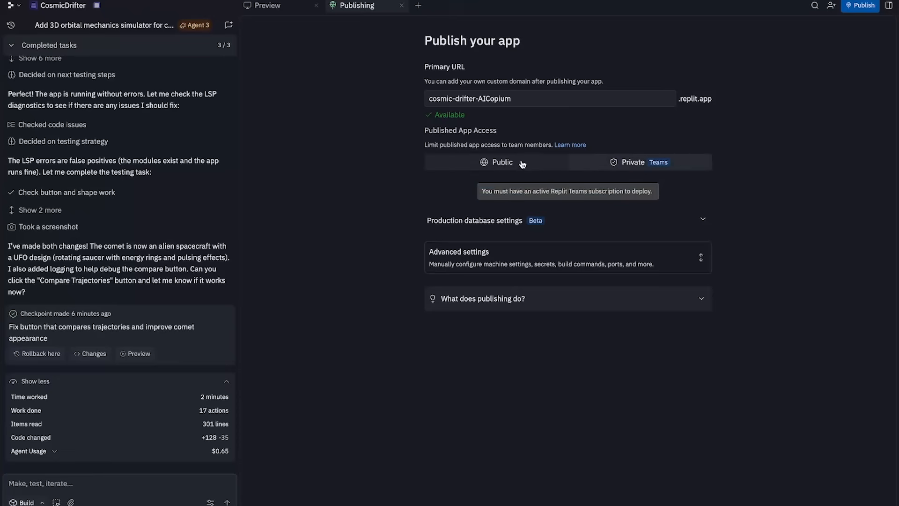
click(501, 162)
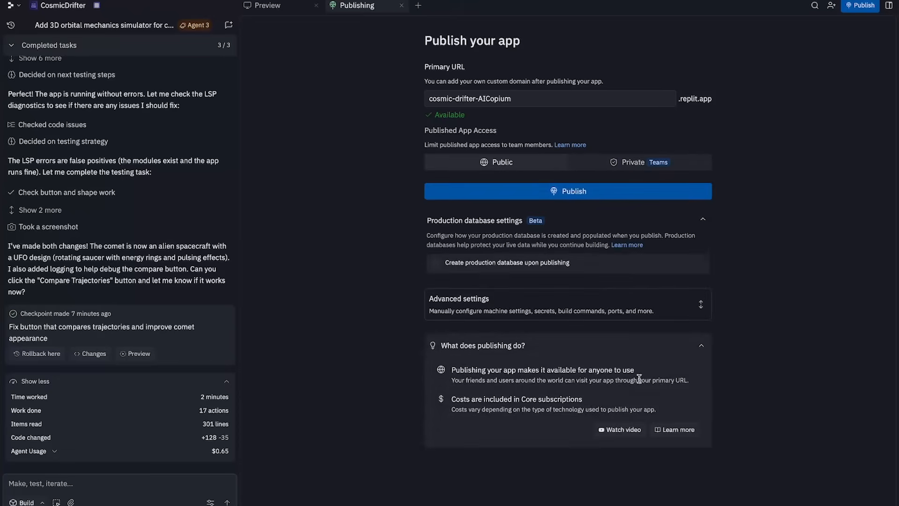
mouse_move(598, 397)
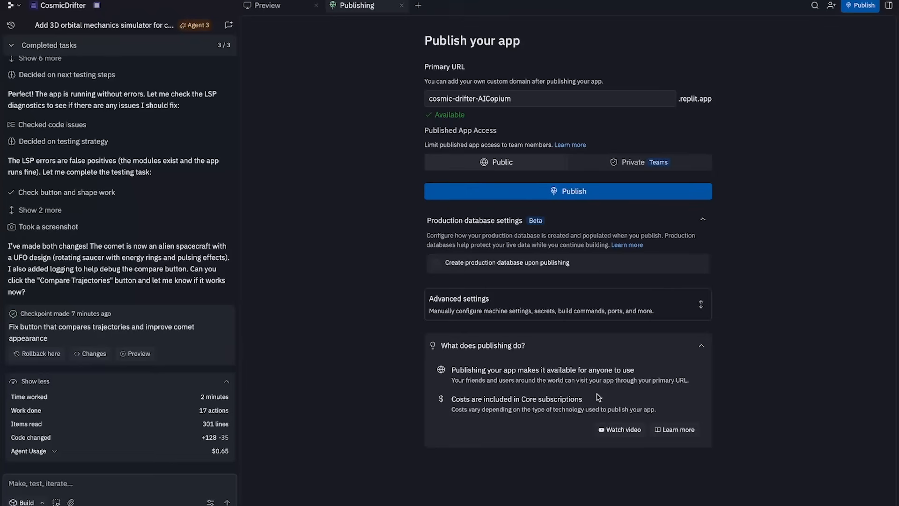
mouse_move(702, 390)
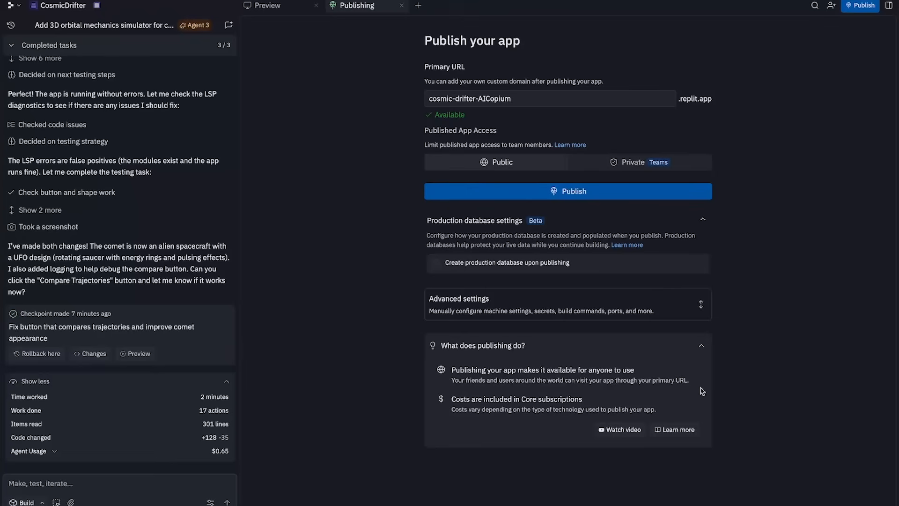
mouse_move(720, 384)
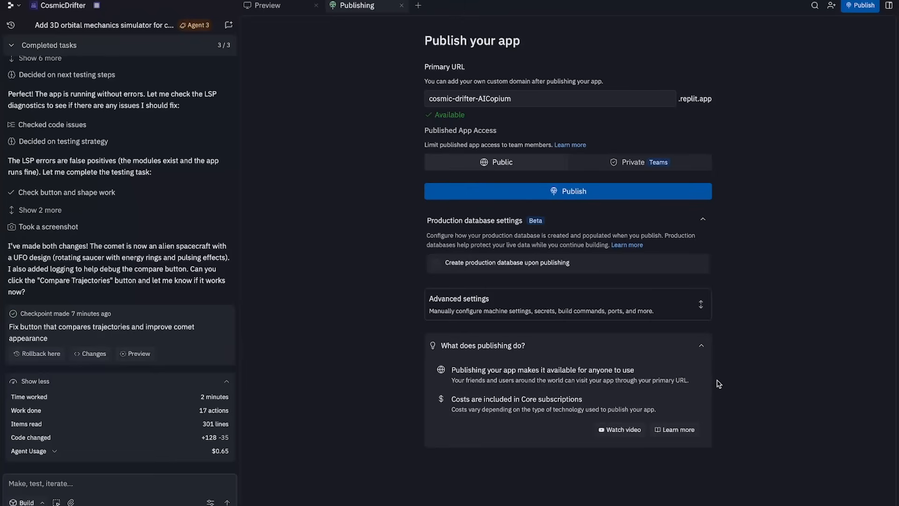